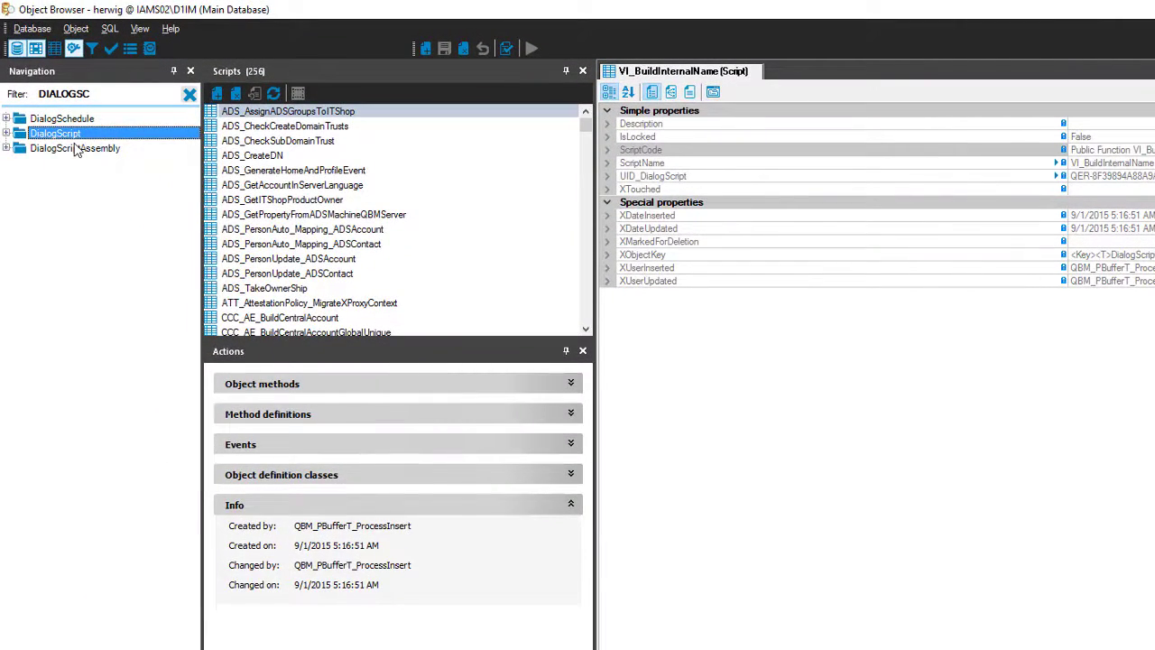
mouse_move(275, 133)
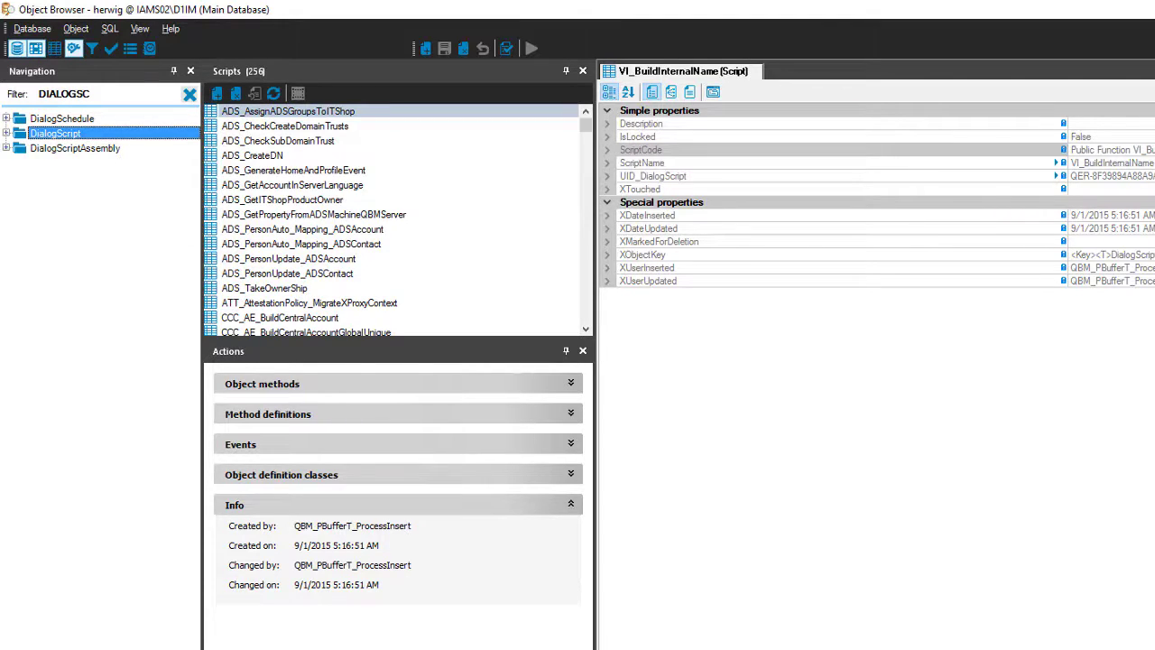
Filter Scripts with scriptname like '%internal%' and select VI_BuildInternalName.
click(91, 47)
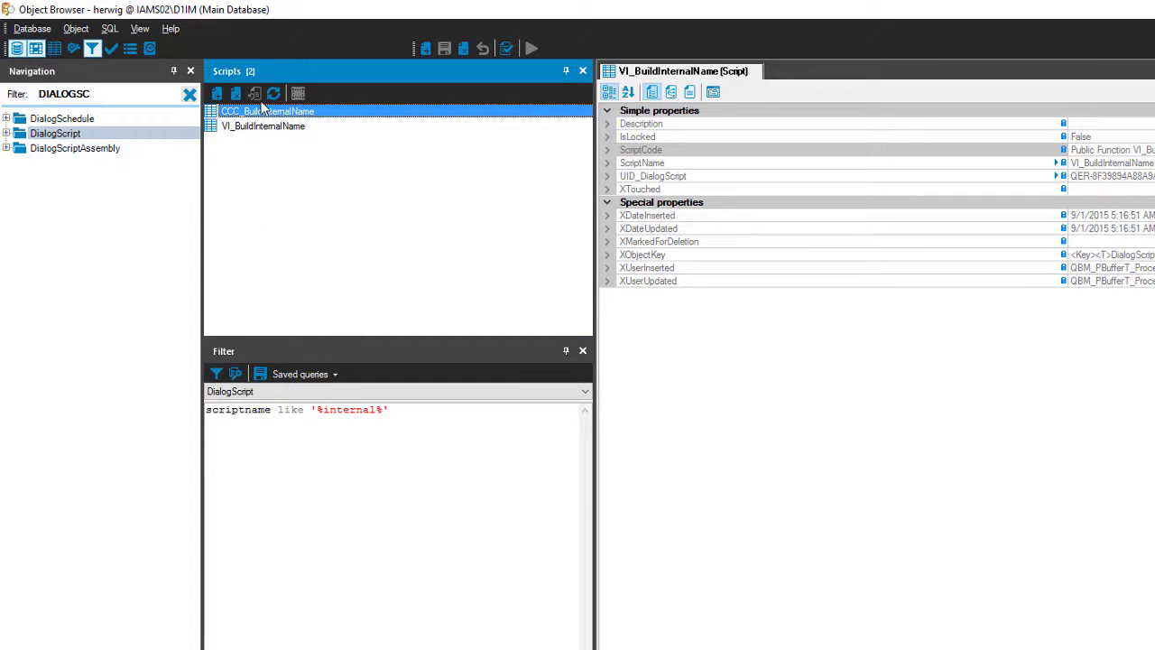
click(263, 127)
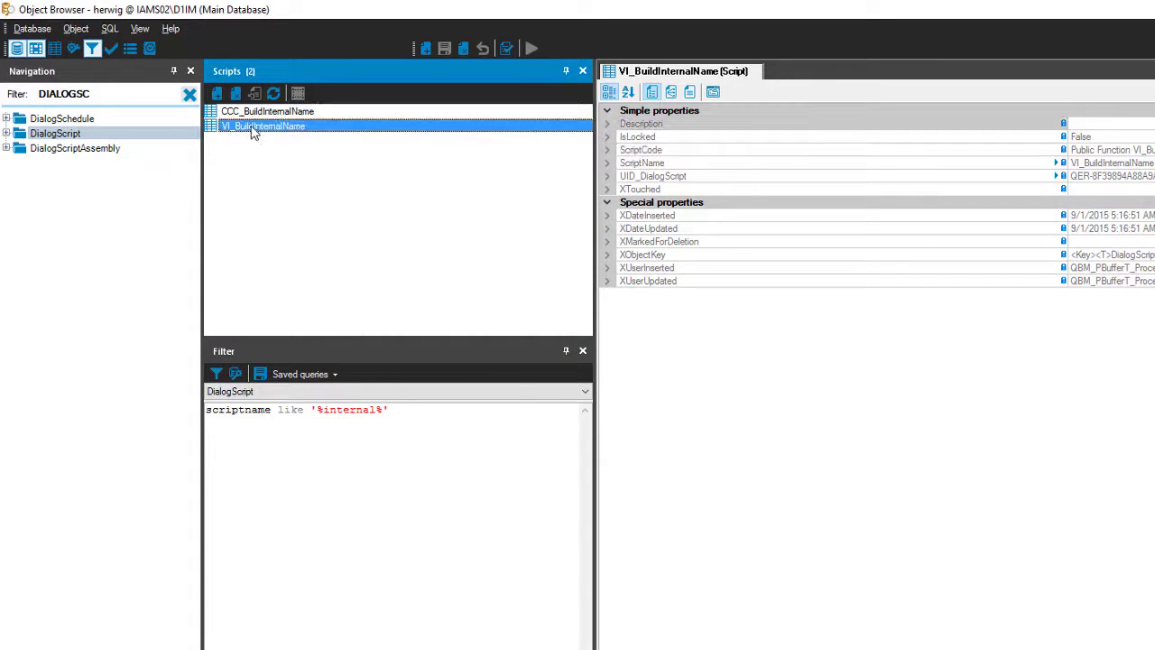
mouse_move(768, 197)
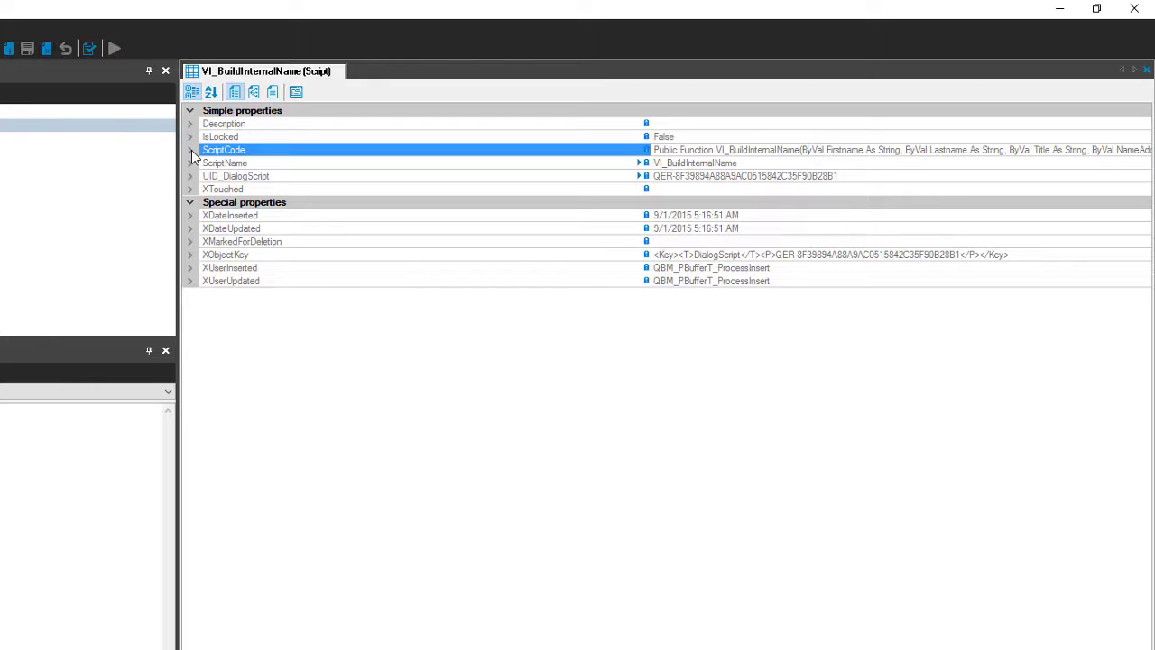
Expand ScriptCode of VI_BuildInternalName and show its full code value.
click(192, 148)
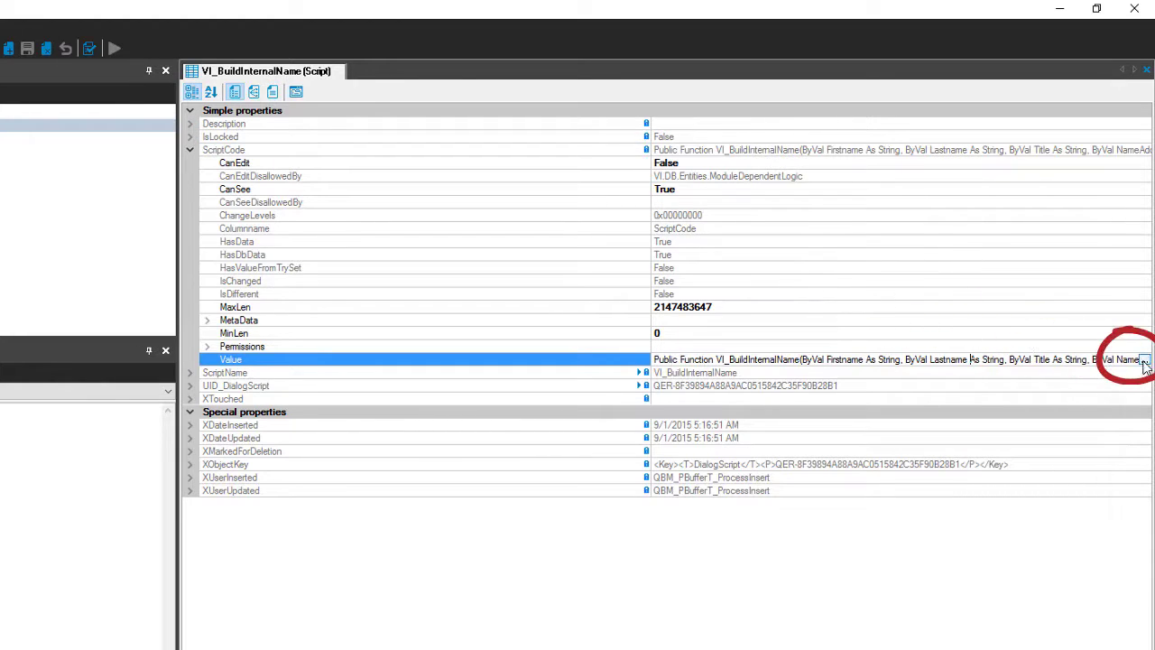
click(1145, 359)
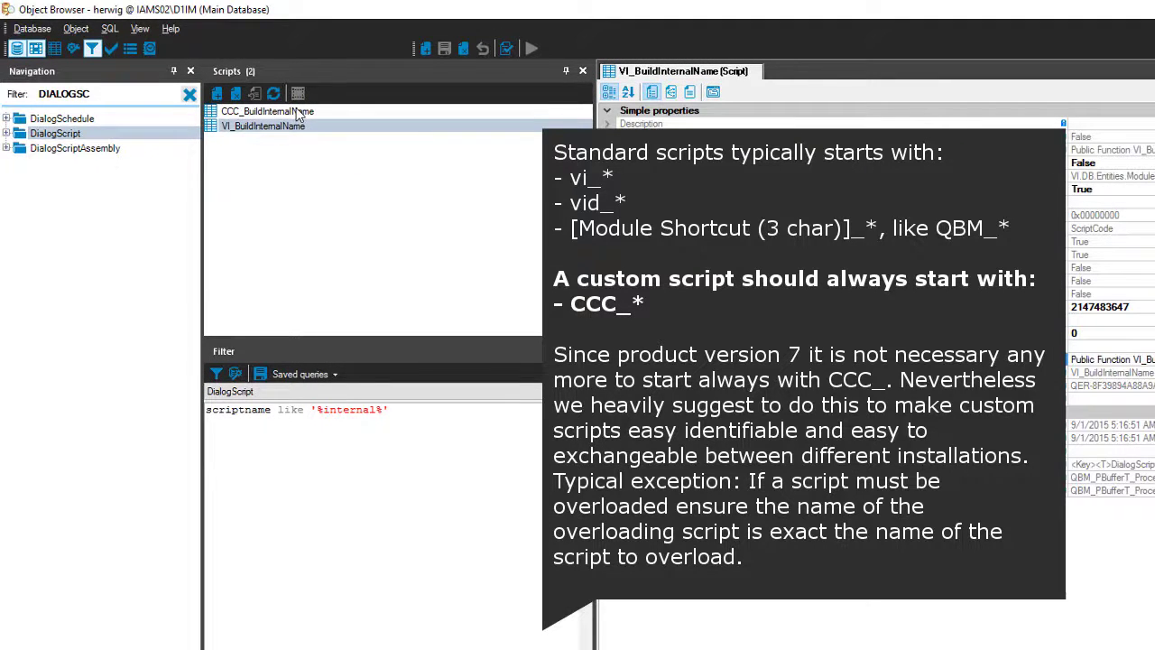
Select the custom script CCC_BuildInternalName in the filtered list.
click(267, 112)
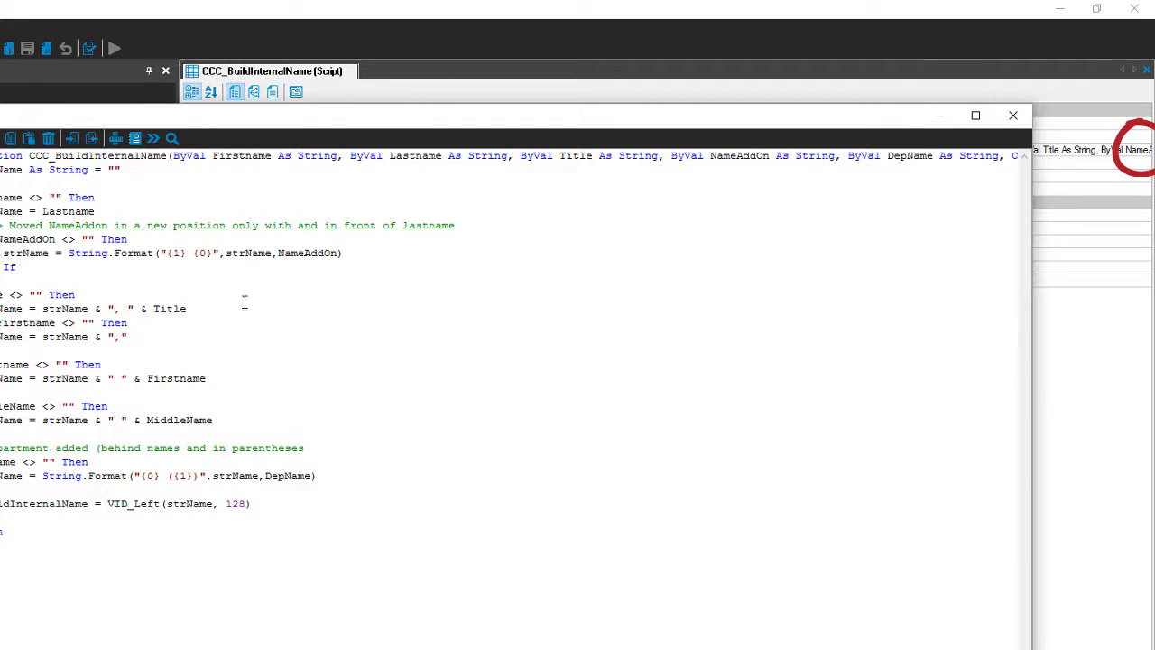
mouse_move(220, 614)
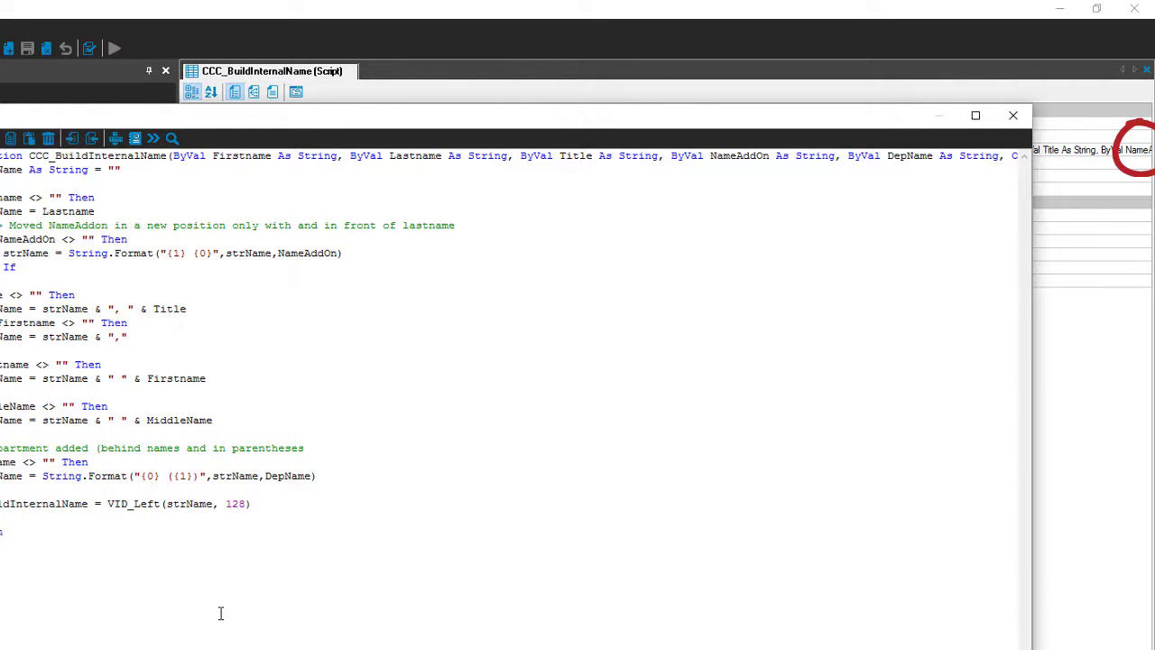
Maximize the CCC_BuildInternalName code window and review the function.
click(975, 115)
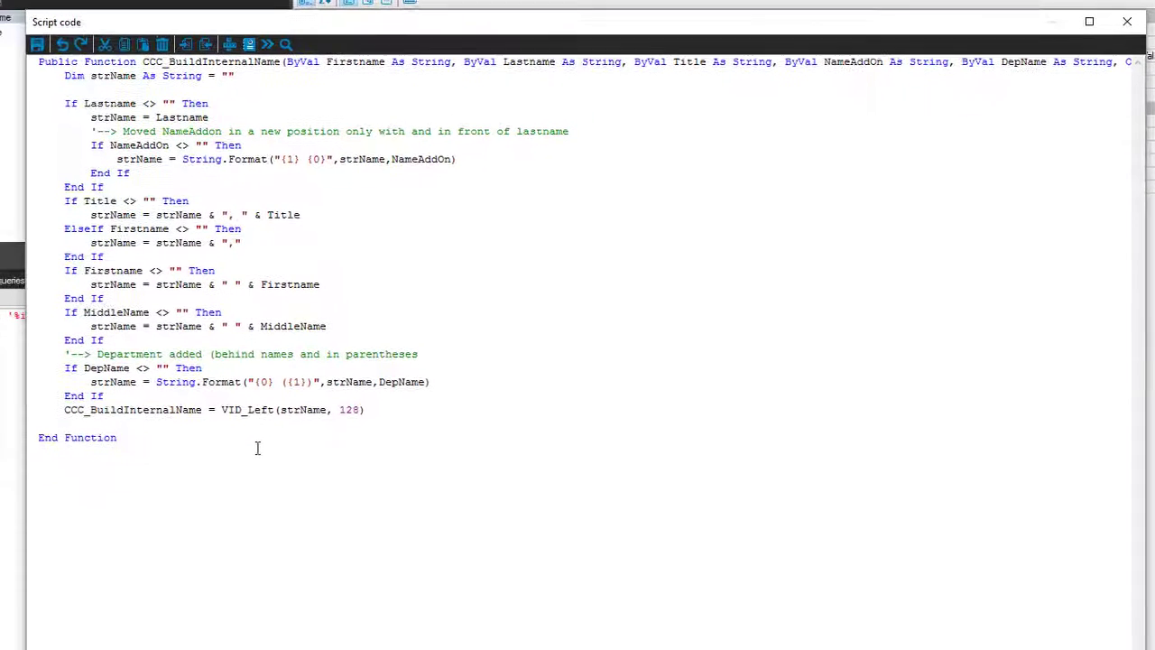
text(fgdfgbghf)
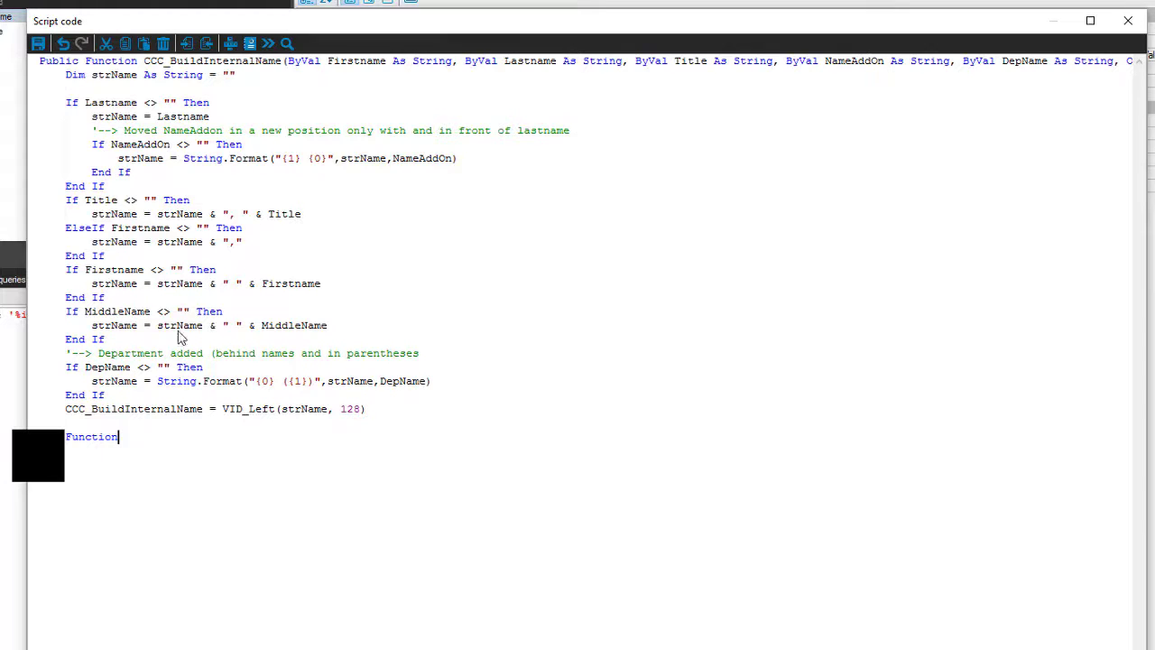
mouse_move(400, 407)
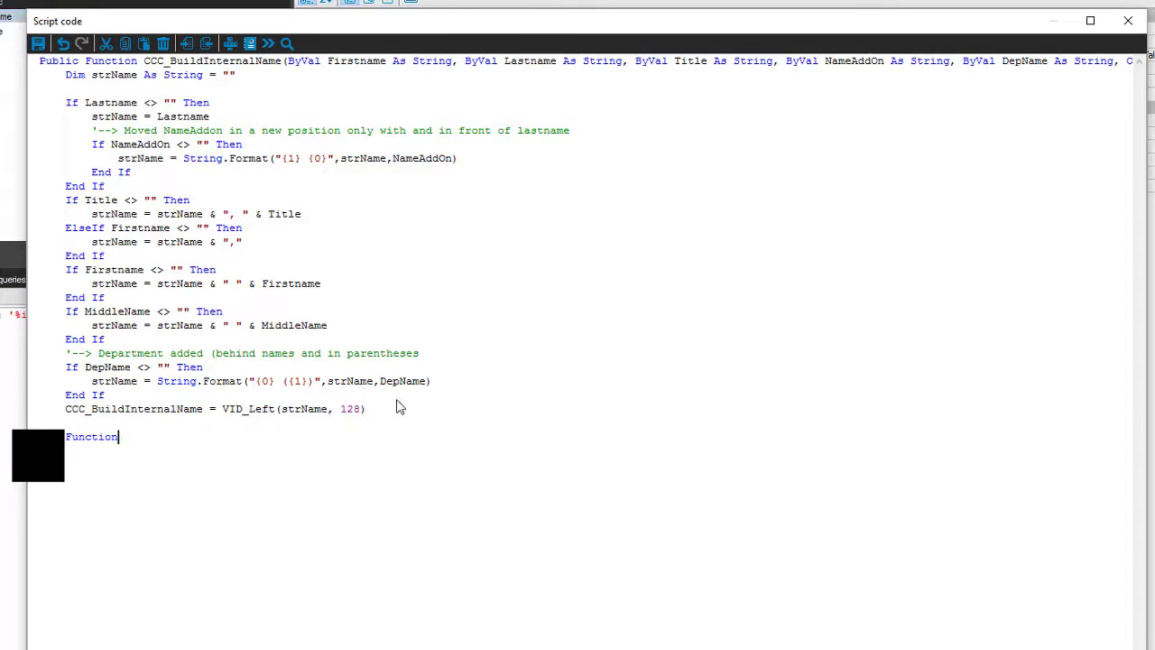
mouse_move(181, 133)
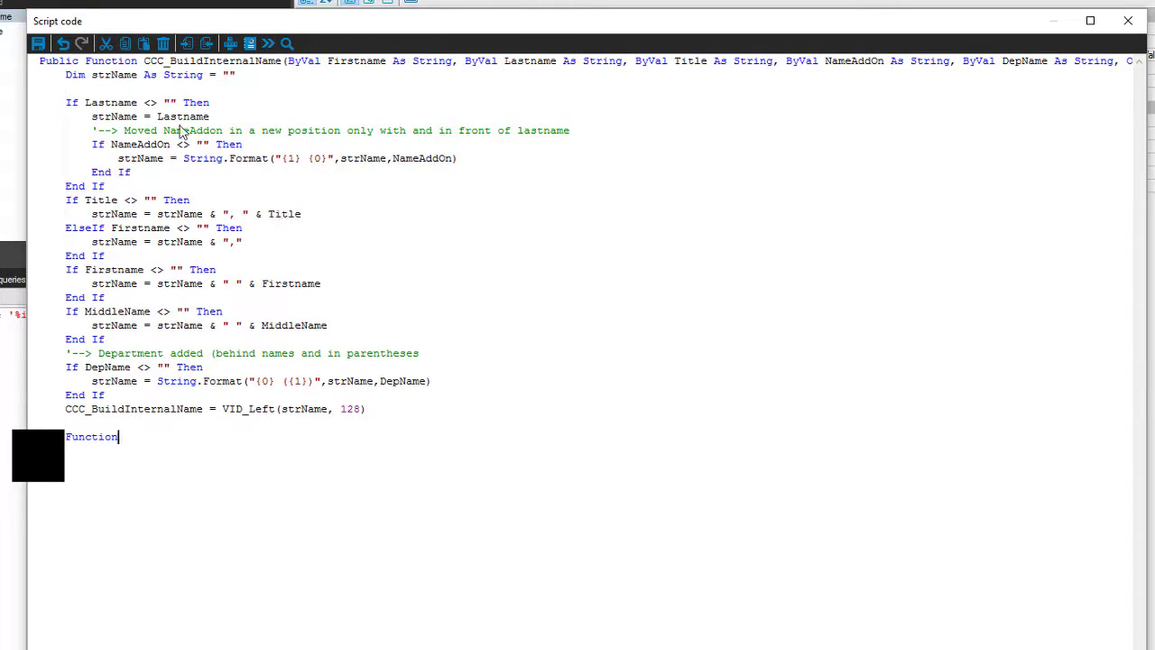
mouse_move(334, 134)
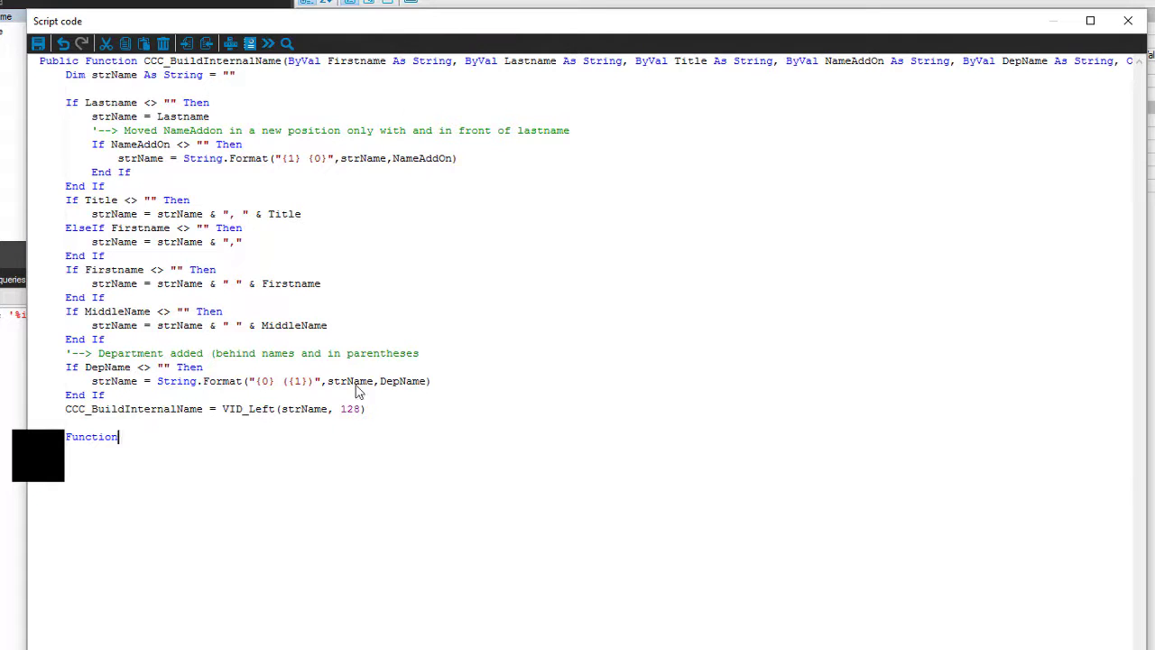
mouse_move(379, 413)
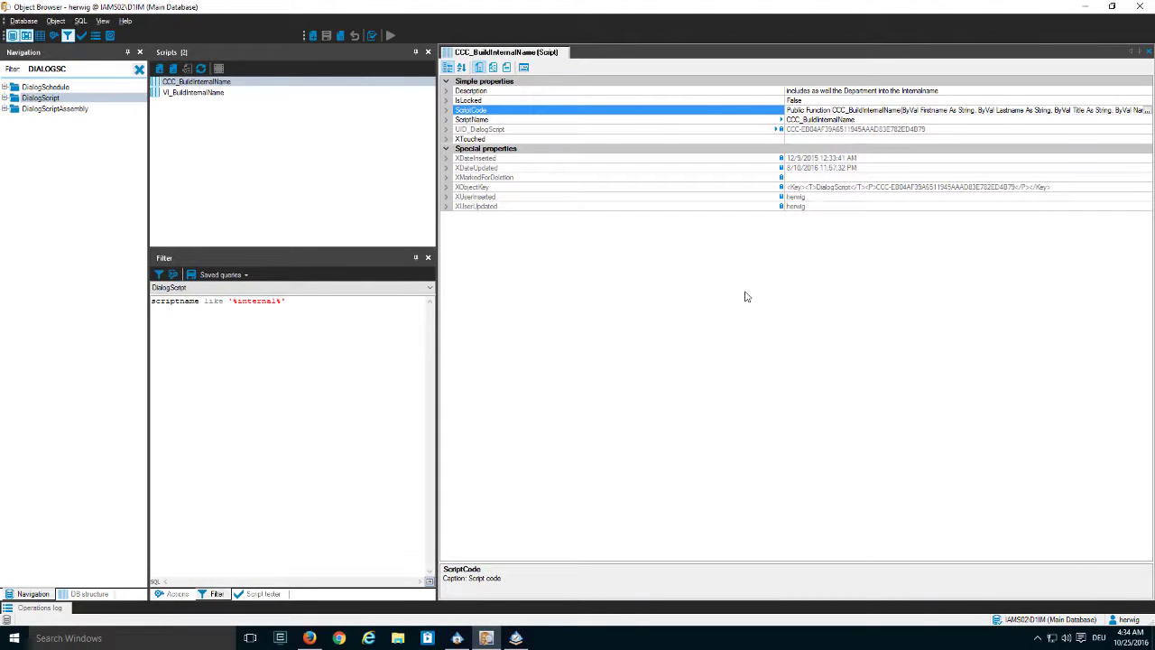
mouse_move(642, 408)
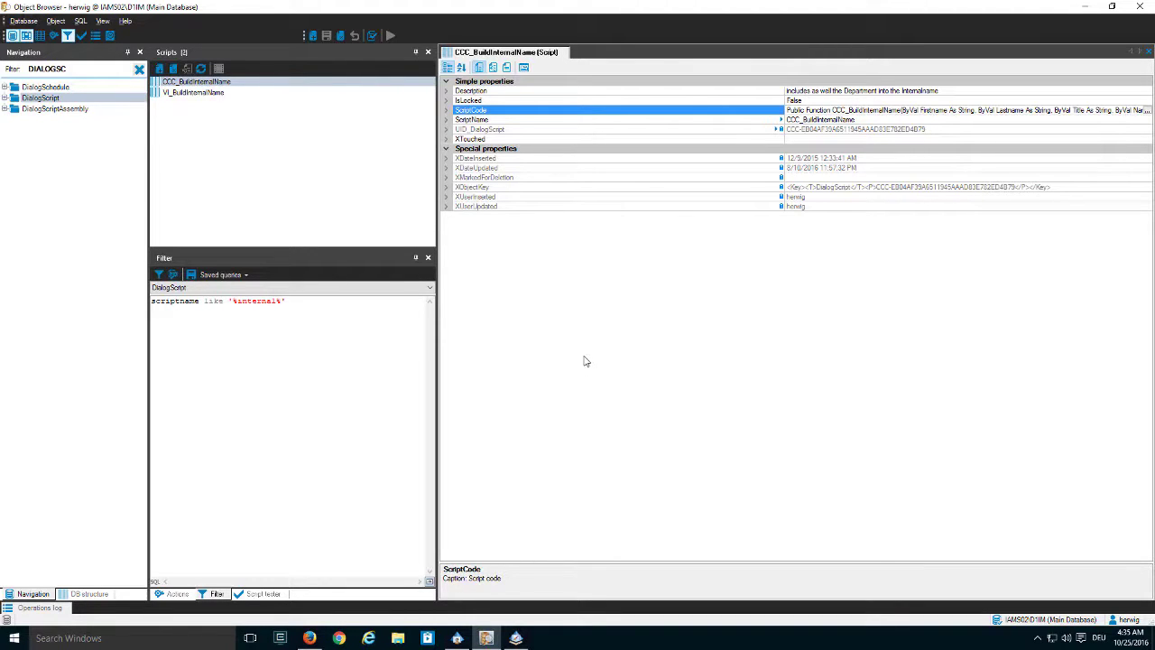
Run VI_BuildInternalName in the Script tester with Firstname and Lastname values.
click(262, 593)
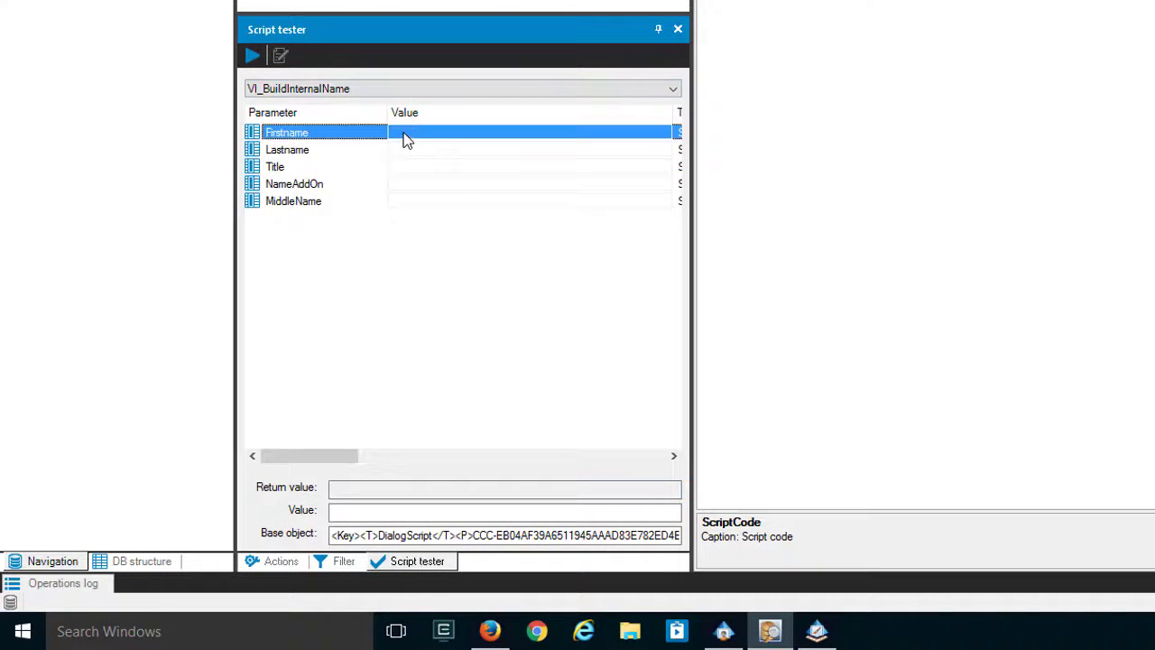
click(533, 132)
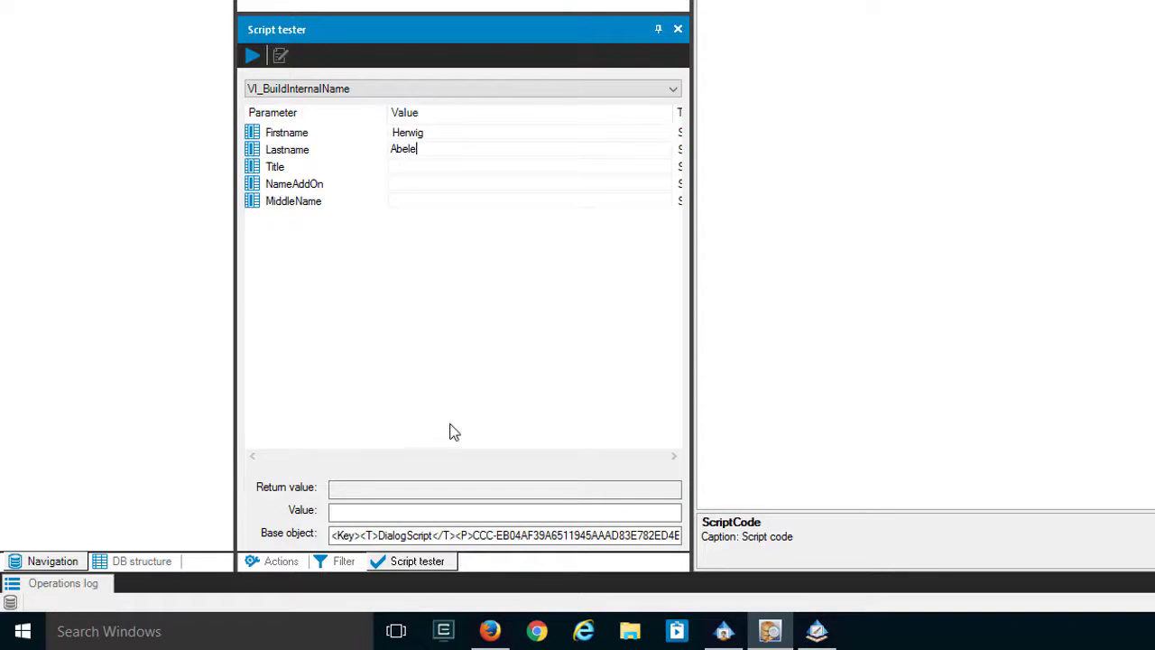
click(253, 56)
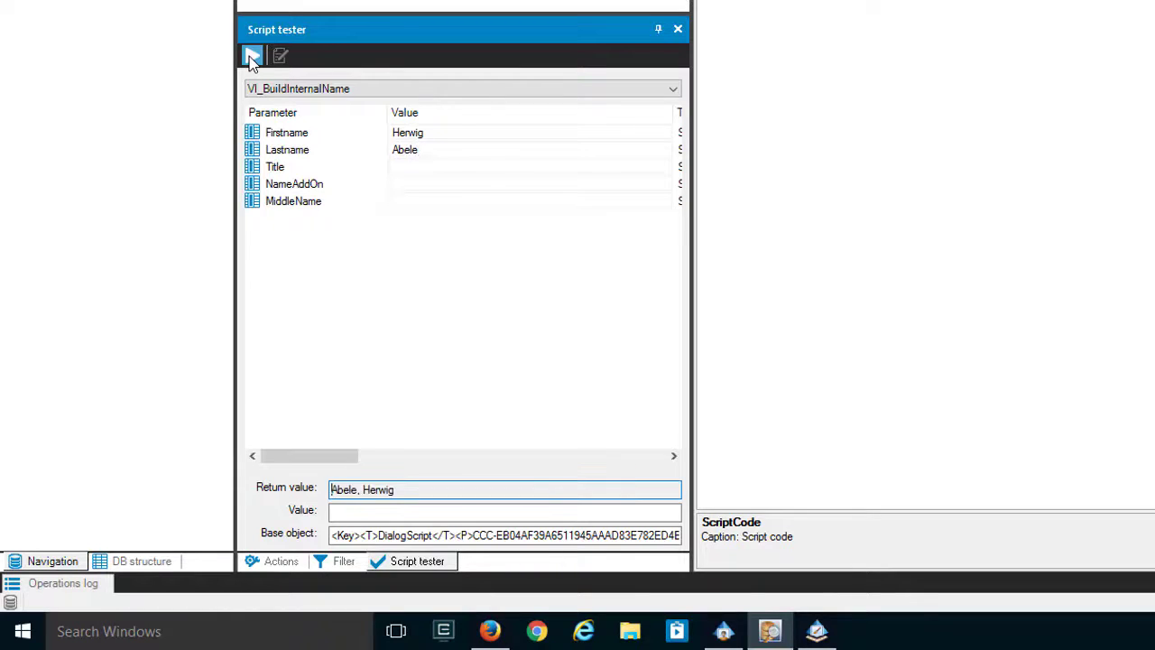
click(253, 56)
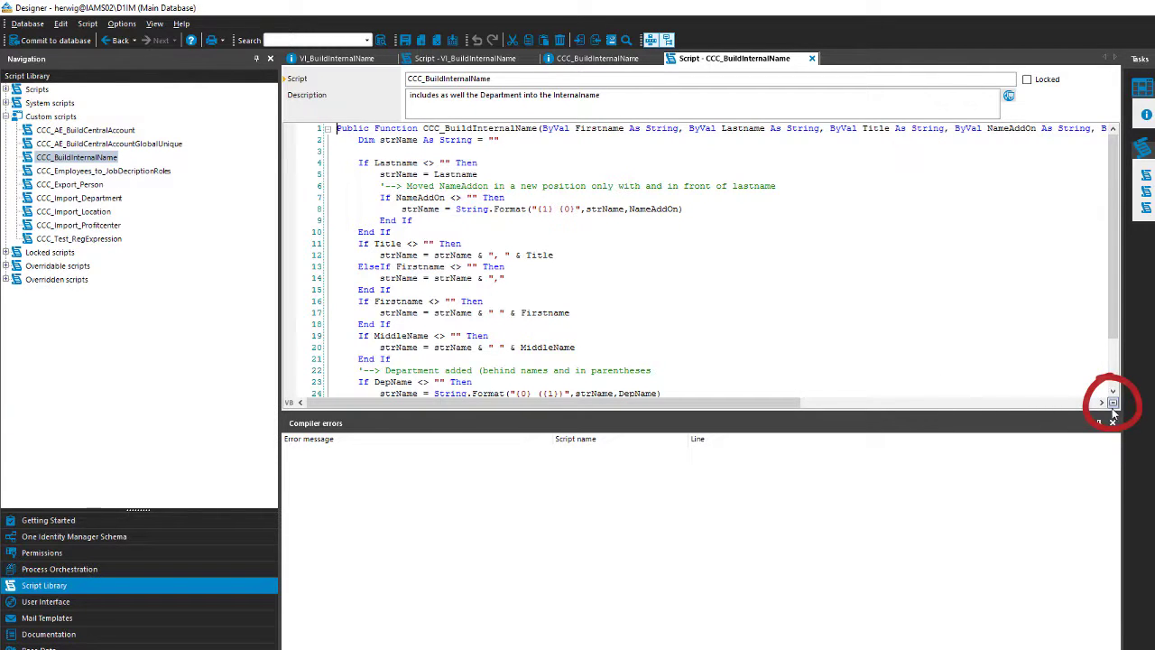
Open CCC_BuildInternalName from Custom scripts in Designer's Script Library.
click(1112, 402)
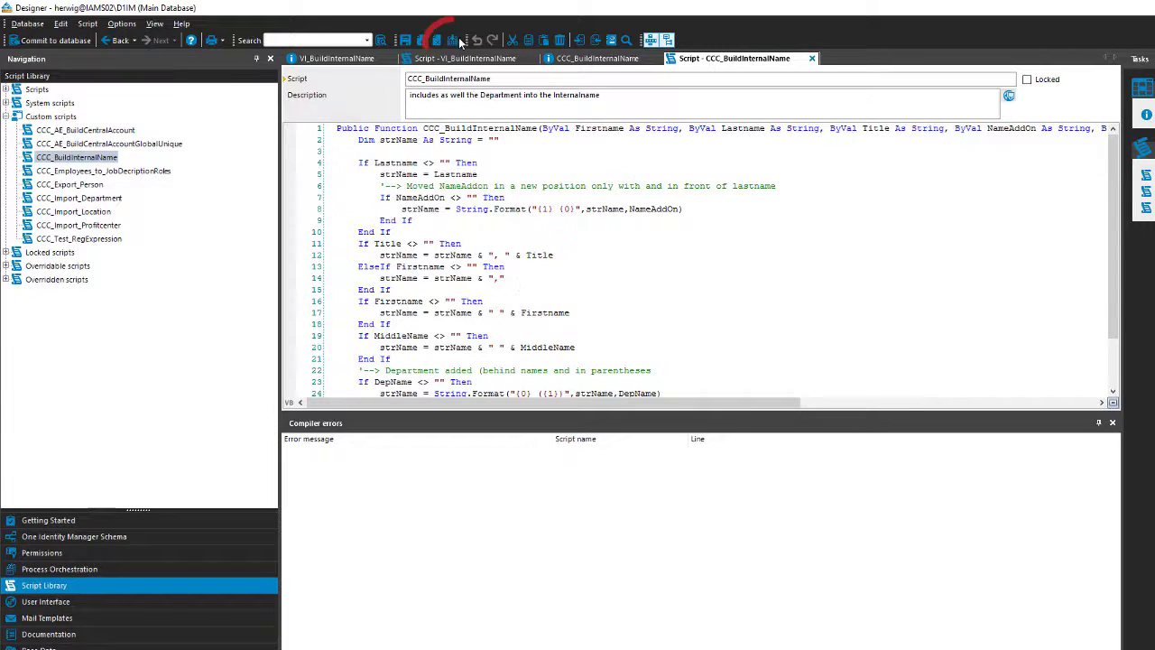
Show the Test script pane for CCC_BuildInternalName.
click(451, 39)
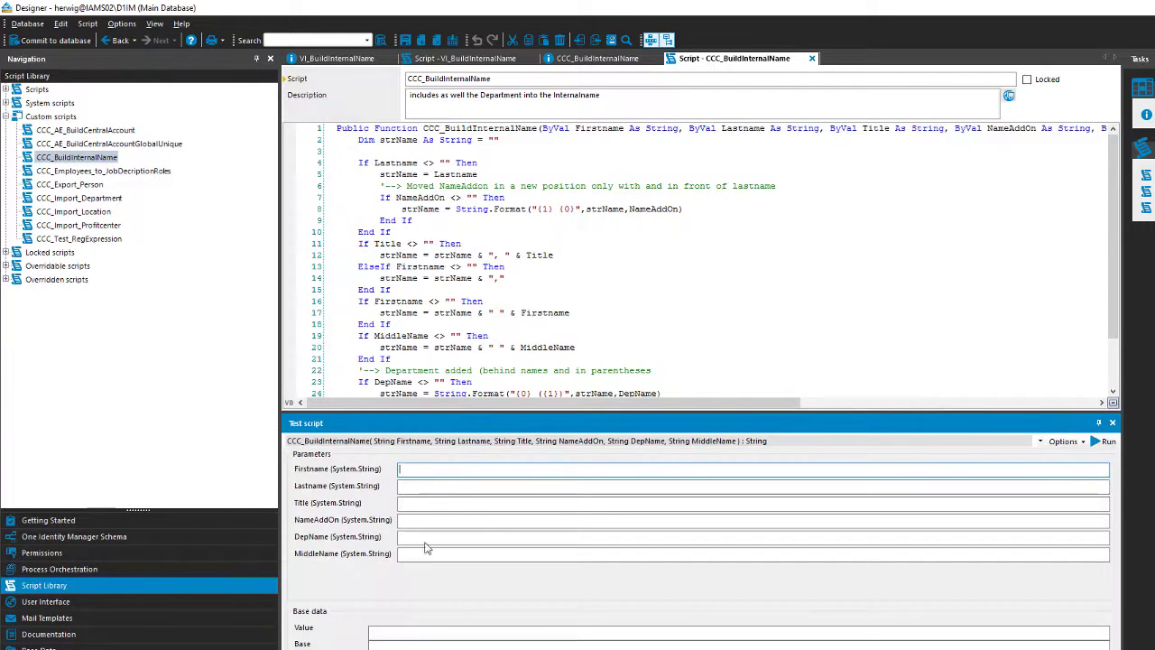
Enter Firstname and Lastname test values and commit the script to the database.
click(596, 553)
text(Abele)
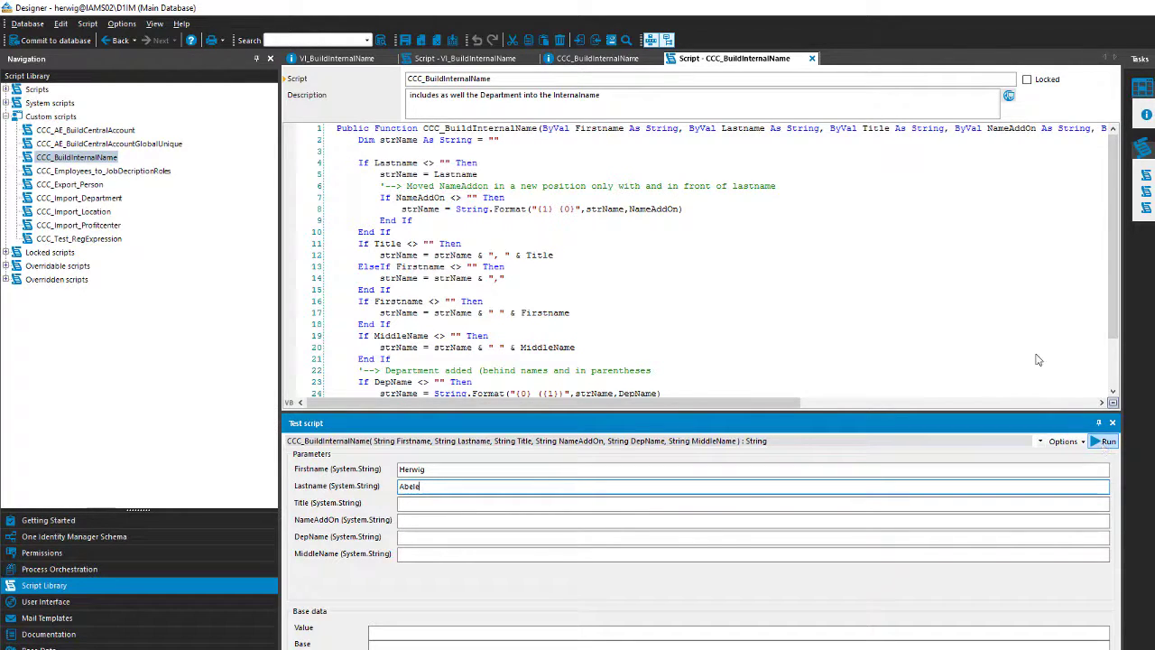
mouse_move(50, 40)
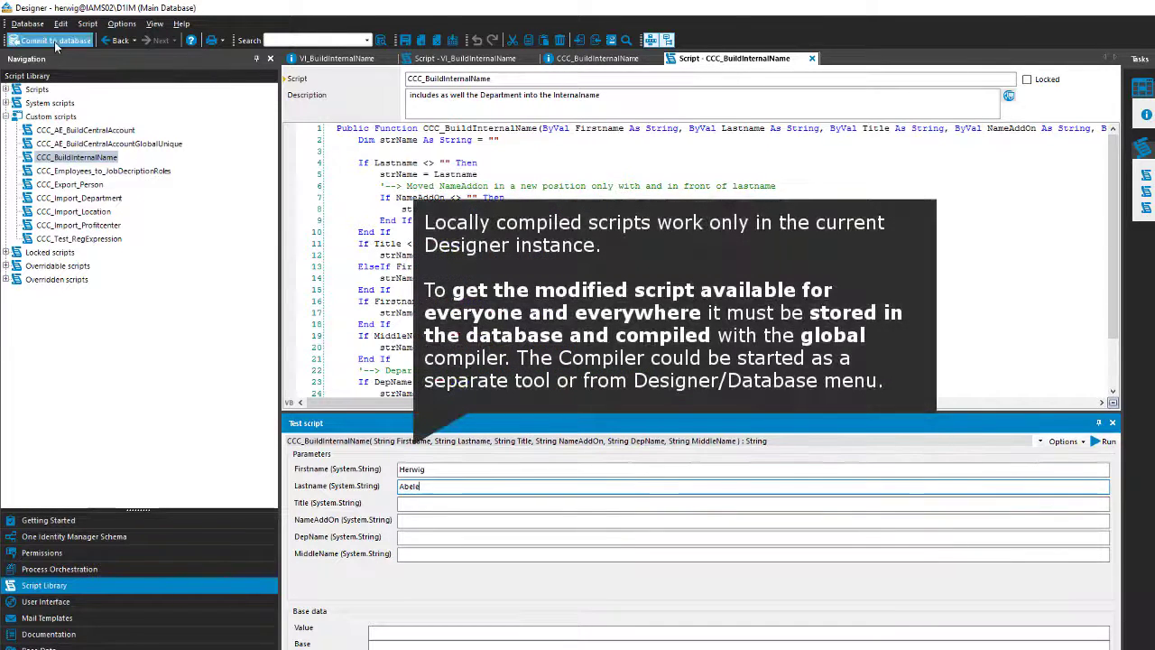
click(52, 39)
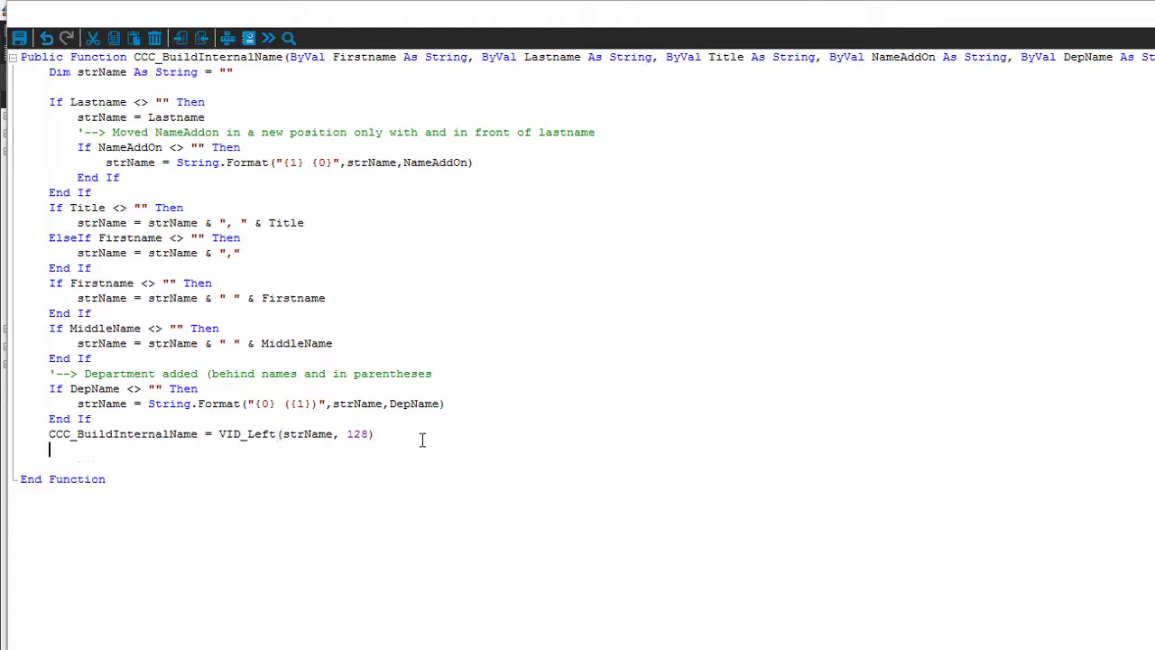
Insert an Object Layer CreateNew Person snippet via F2 and select the inserted line.
key(f2)
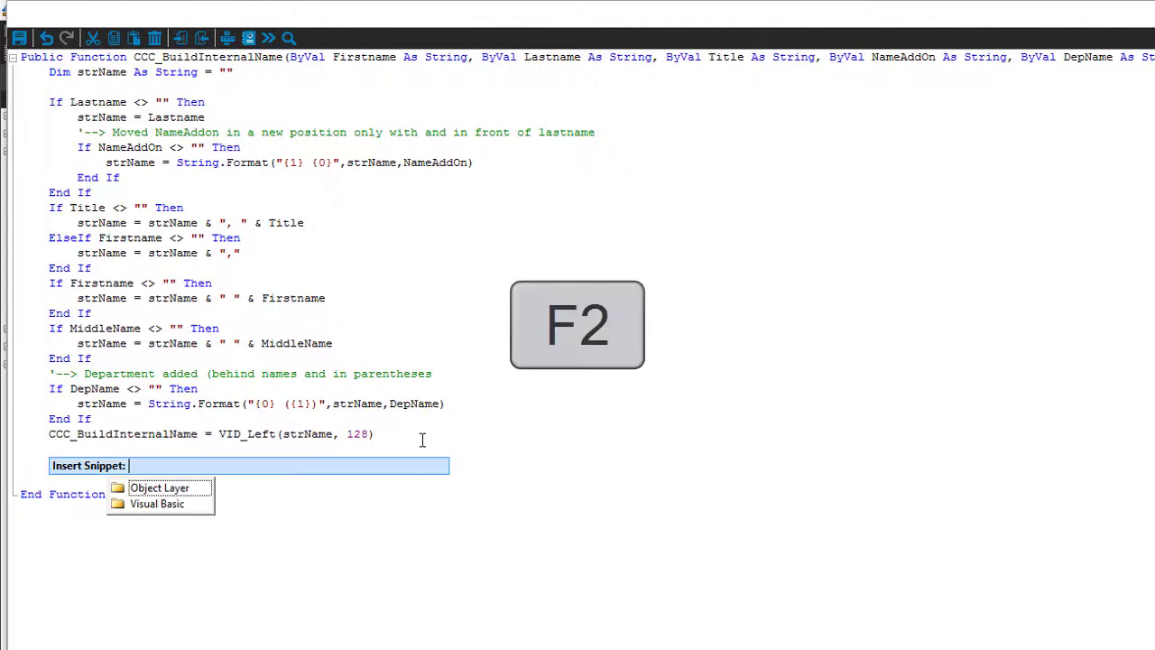
key(f2)
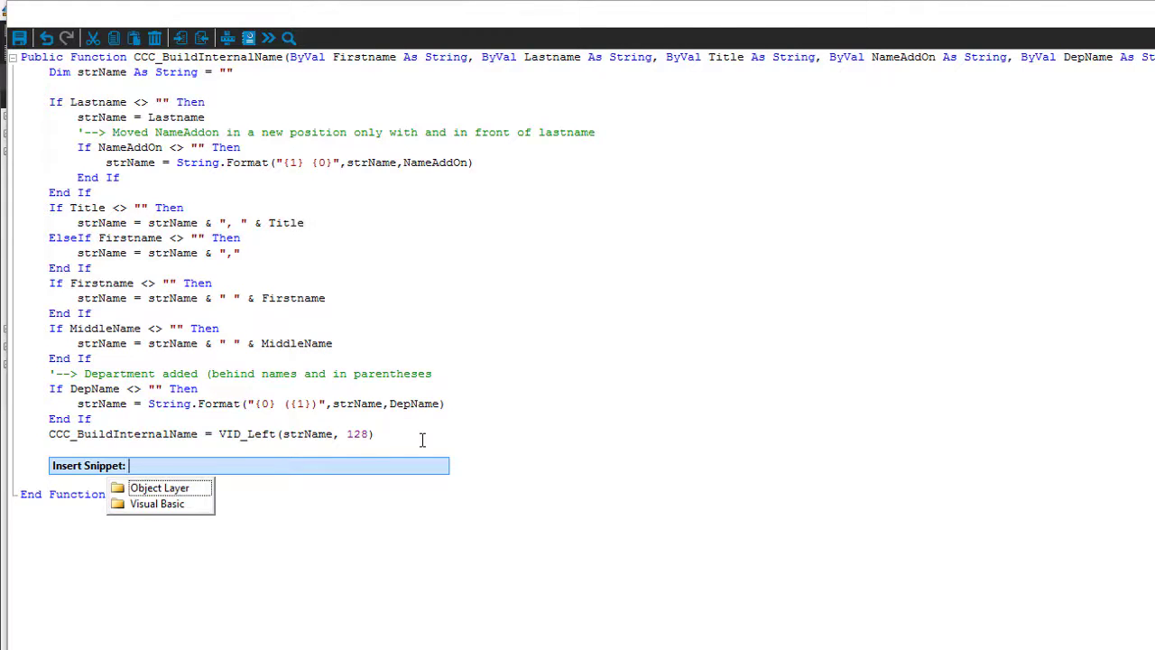
mouse_move(157, 504)
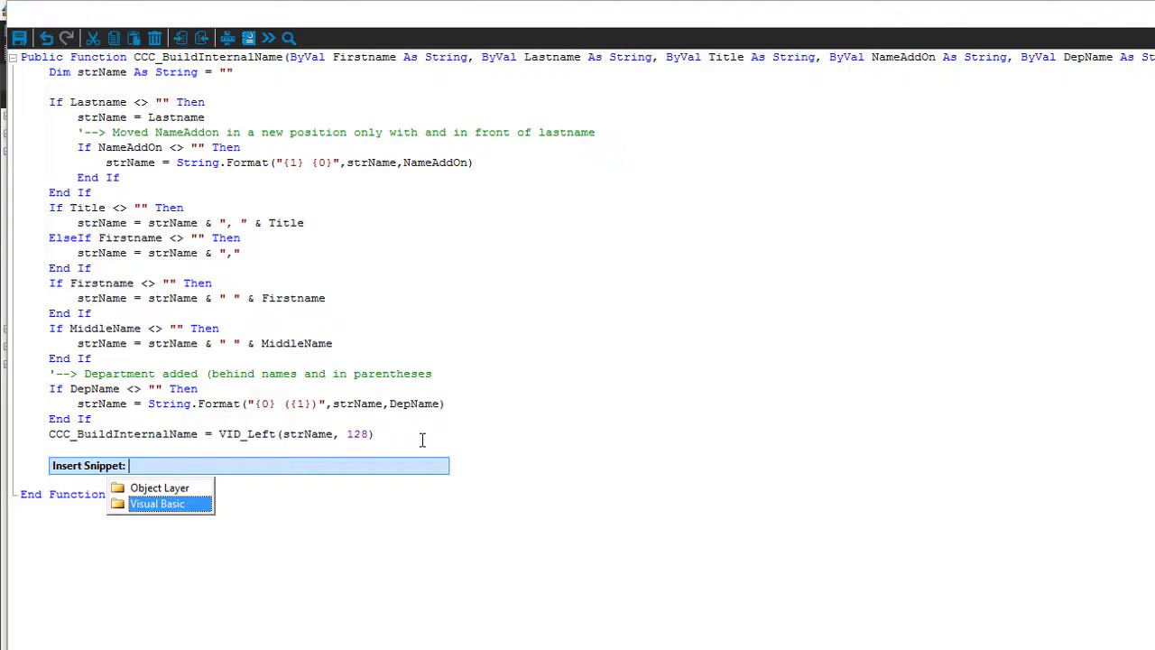
click(159, 487)
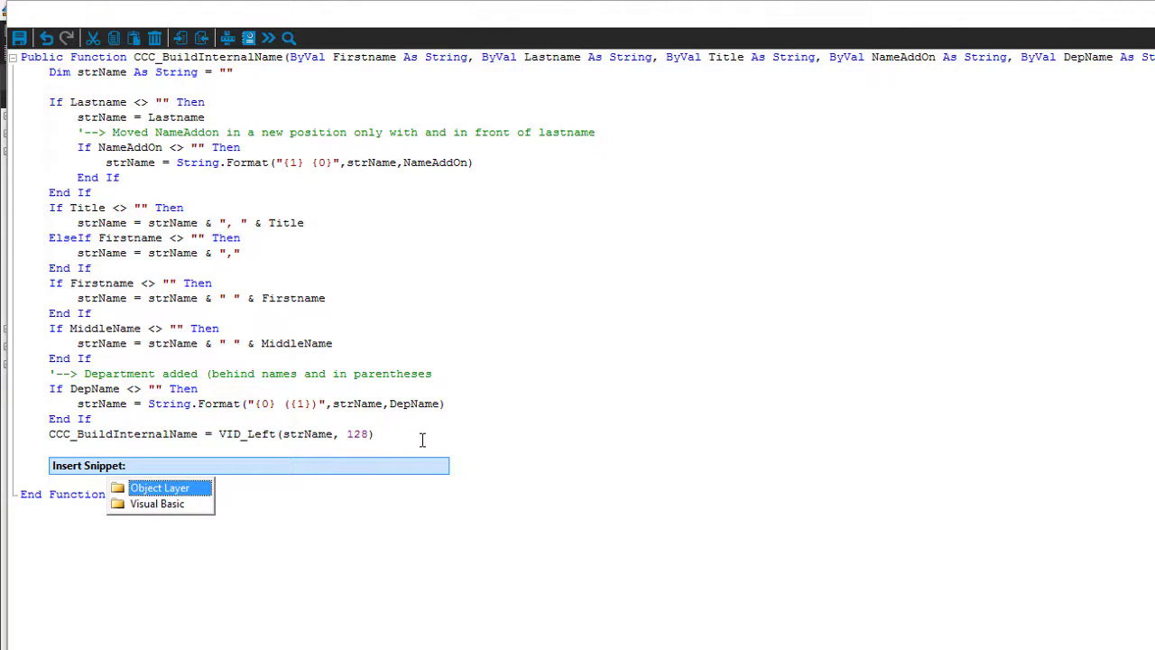
click(159, 487)
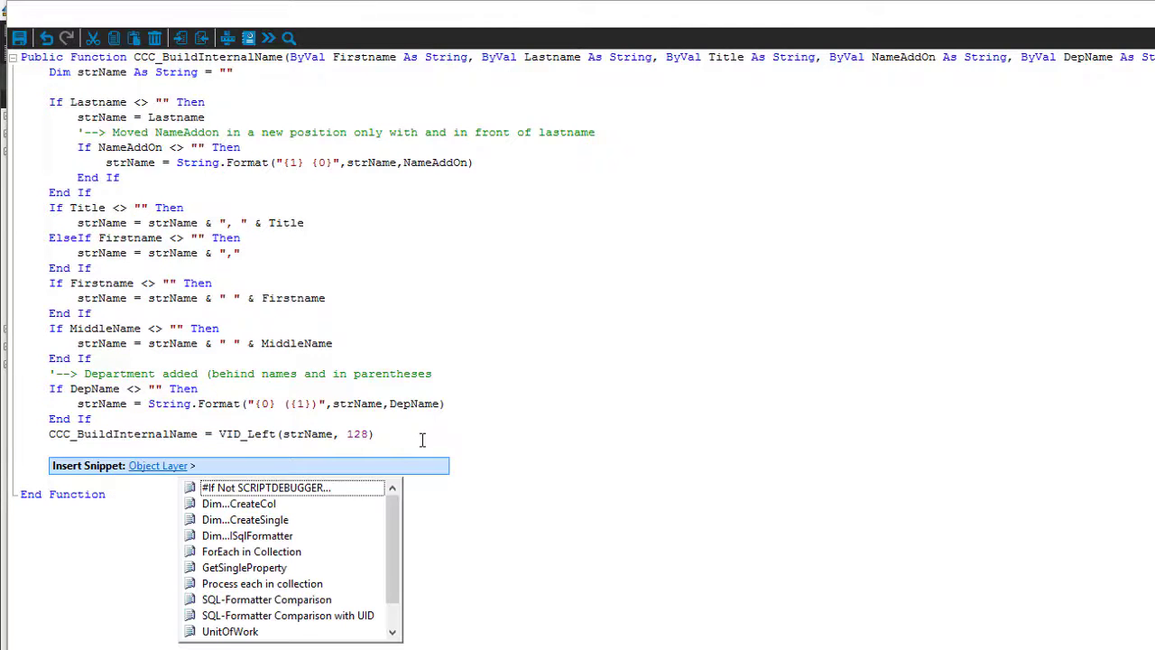
mouse_move(266, 487)
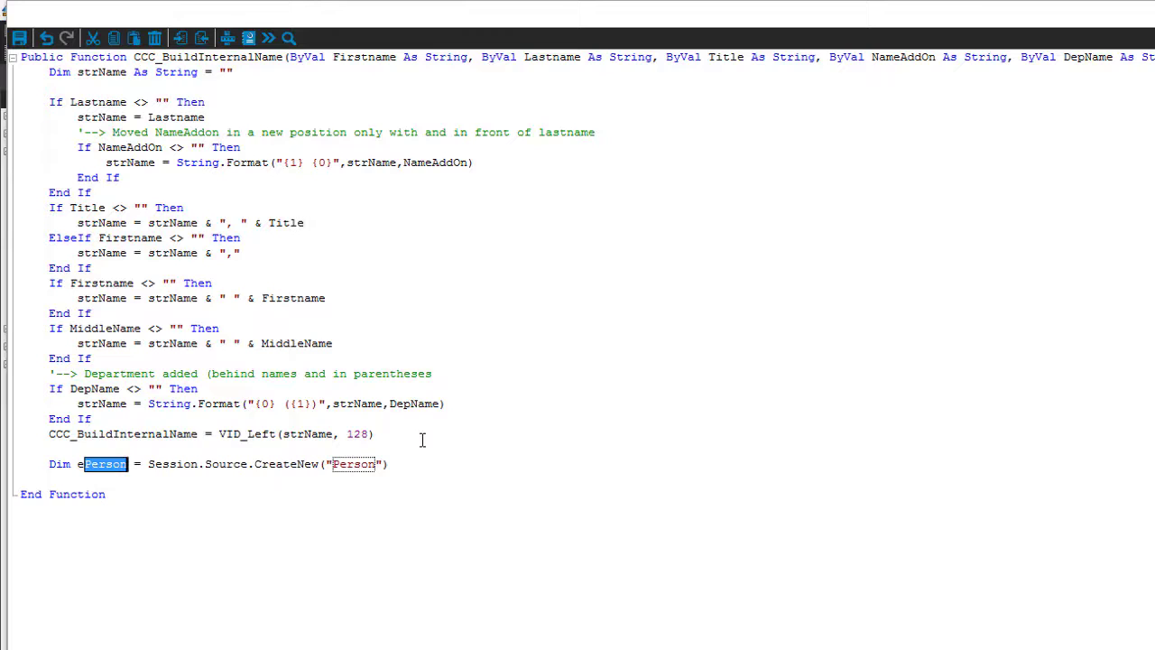
triple_click(217, 464)
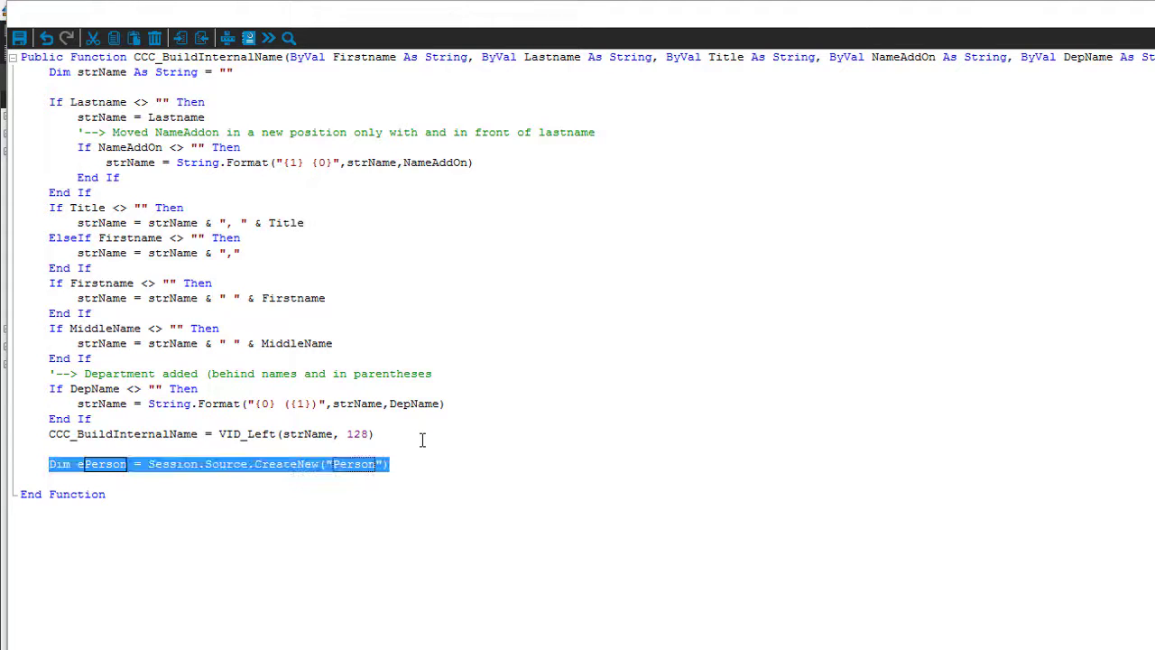
Delete the inserted snippet line from CCC_BuildInternalName.
key(Delete)
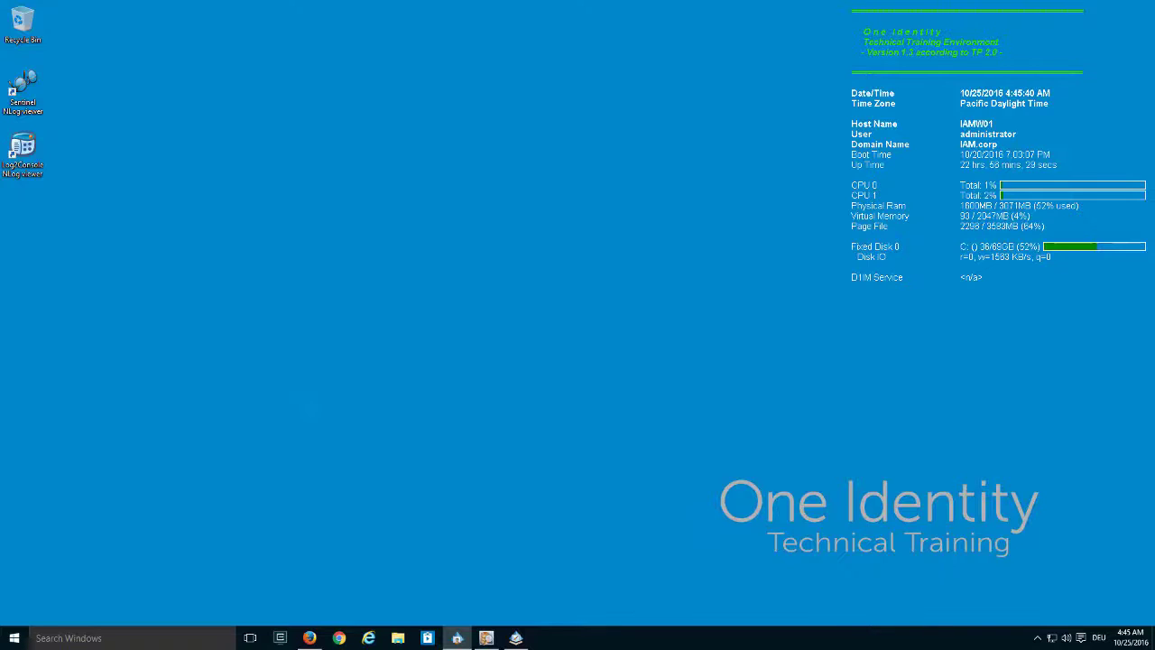
mouse_move(148, 520)
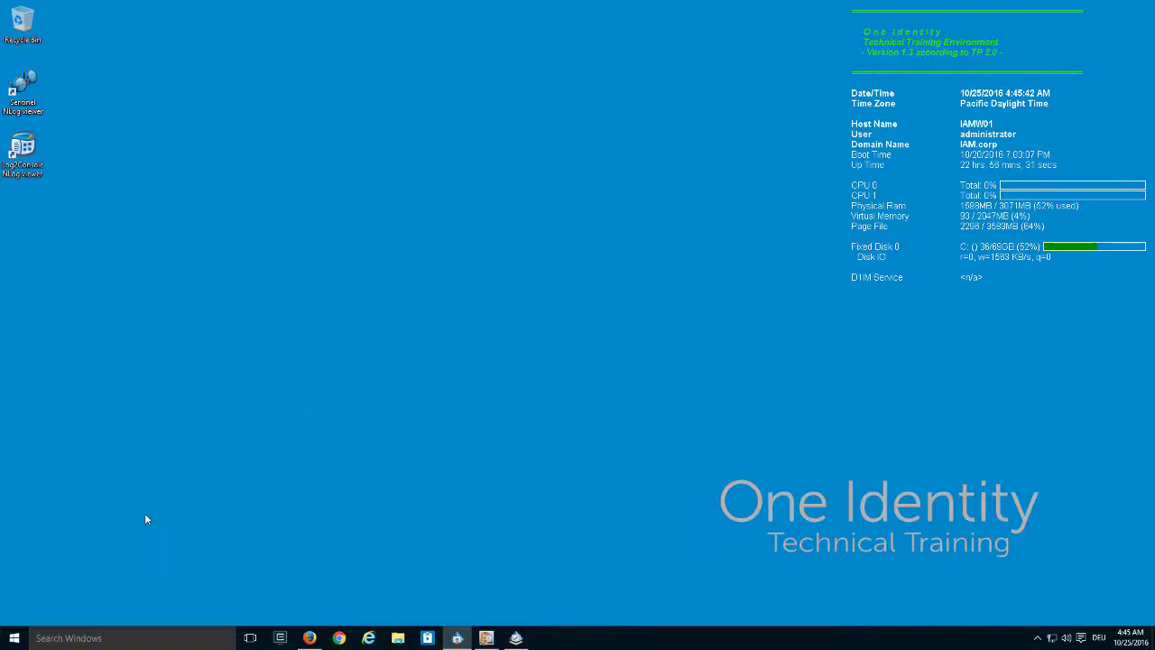
mouse_move(54, 614)
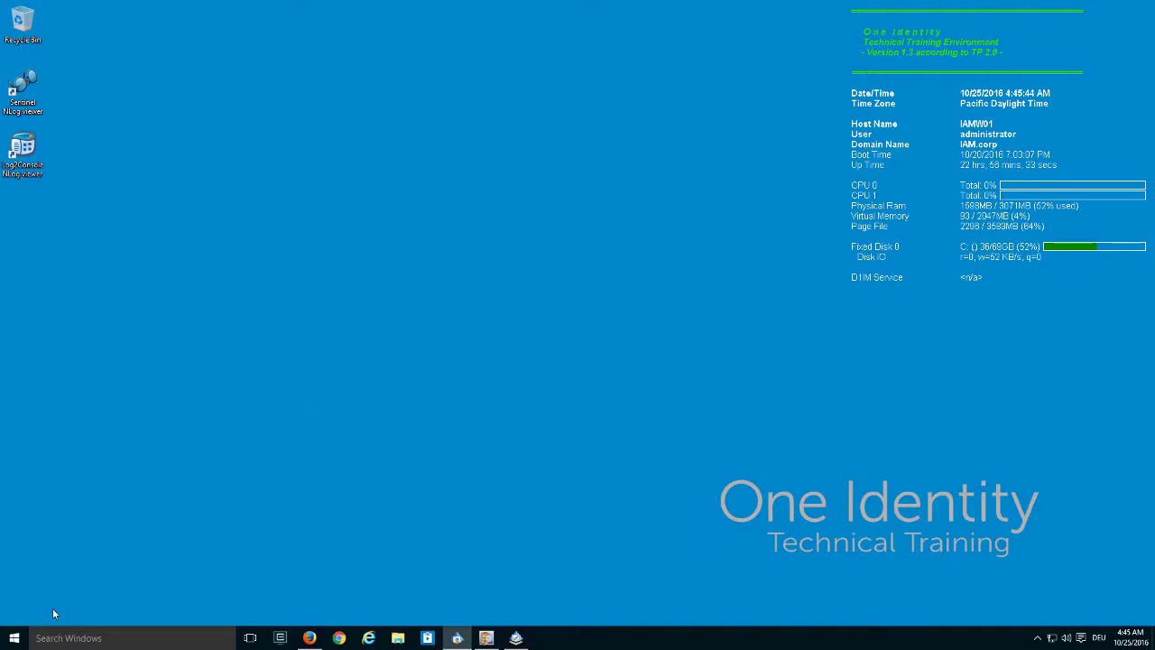
Show the full alphabetical app list and scroll down to the One Identity tools.
click(14, 637)
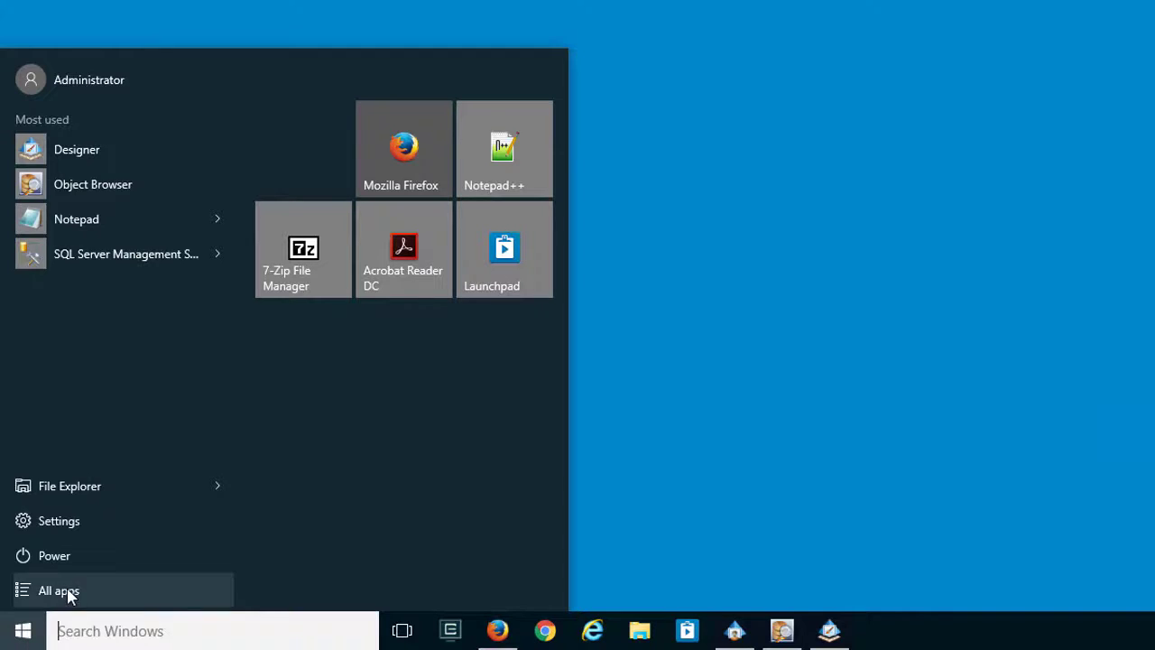
click(58, 590)
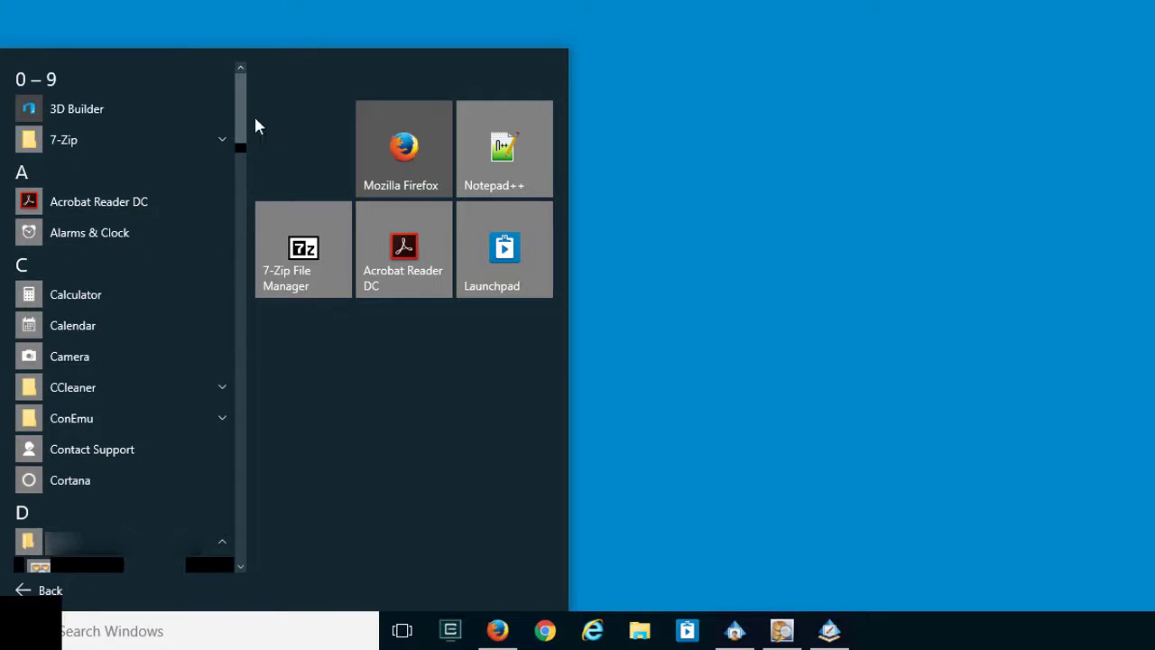
scroll(down, 3)
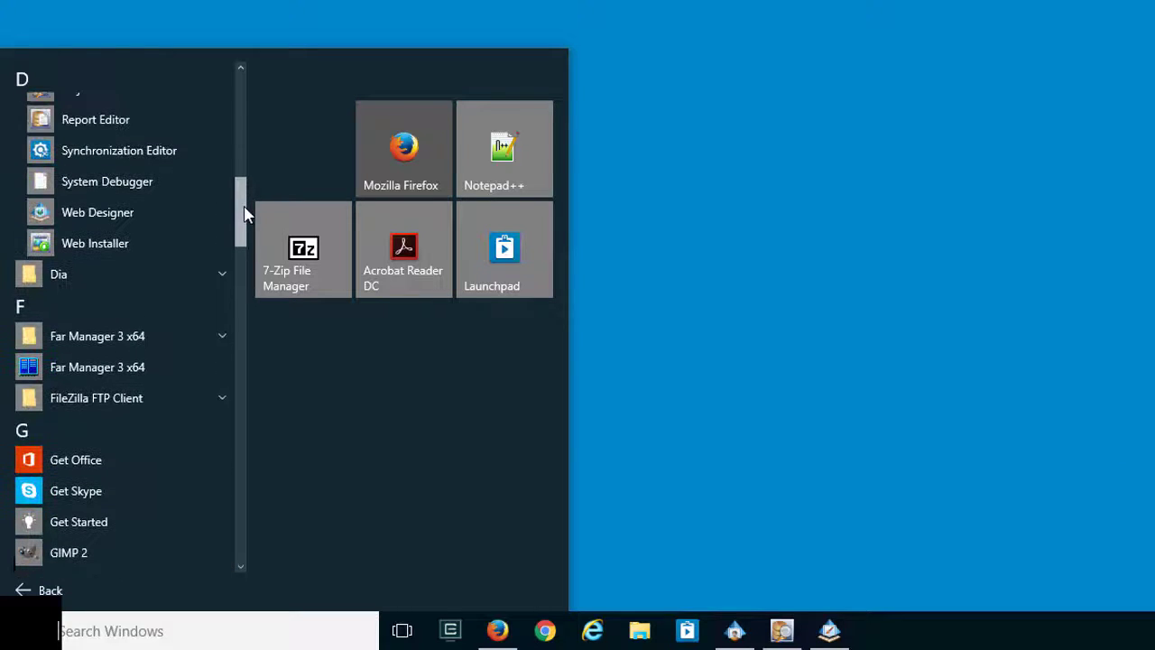
mouse_move(106, 180)
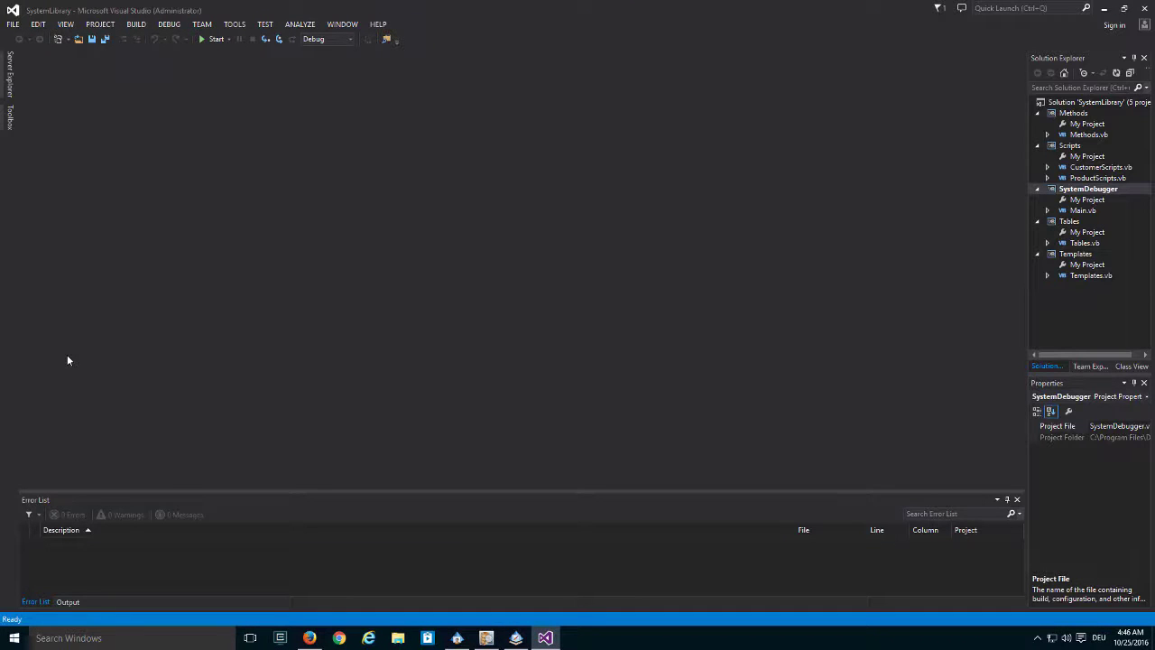
mouse_move(154, 361)
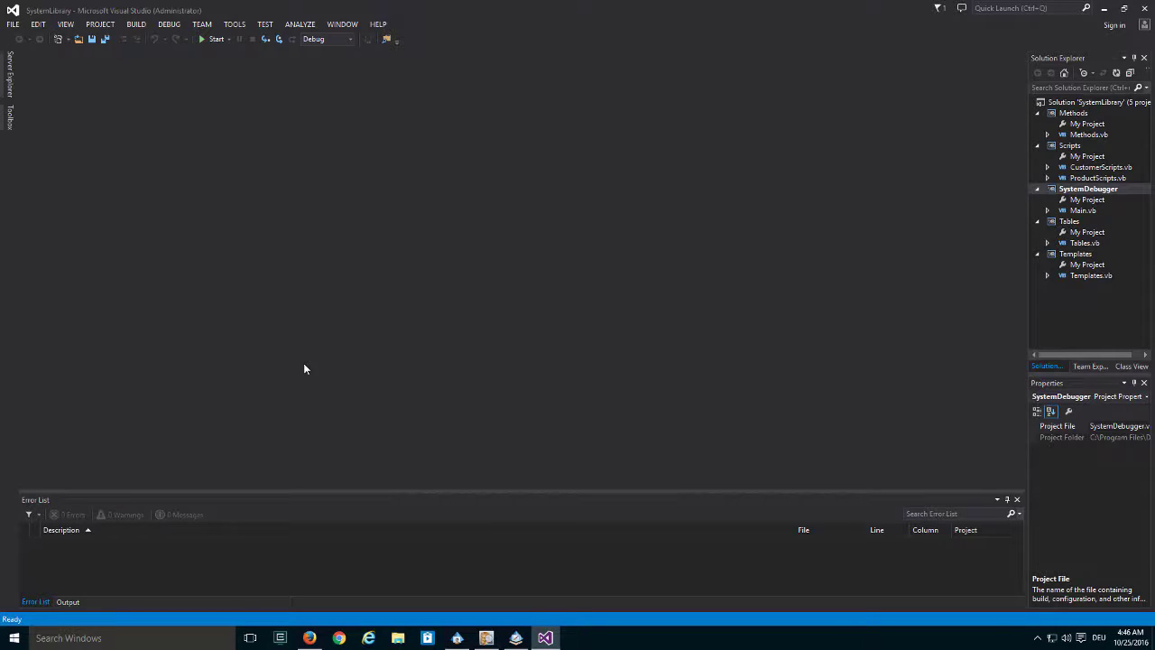
Start debugging the SystemDebugger project with F5 until its login dialog appears.
key(f5)
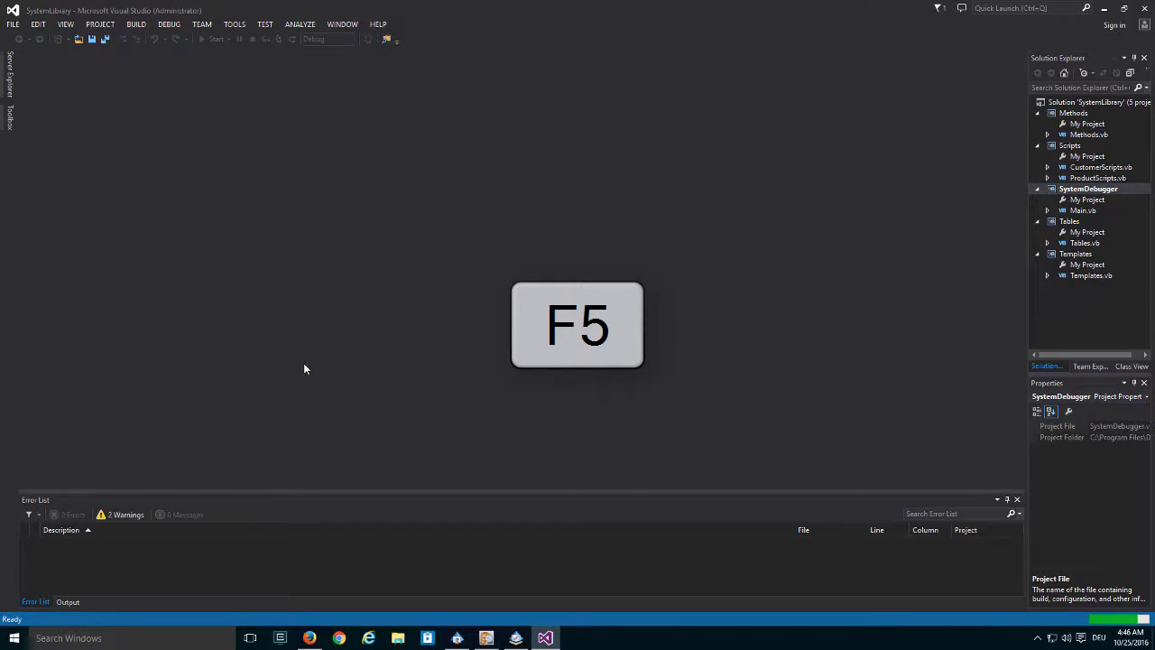
key(f5)
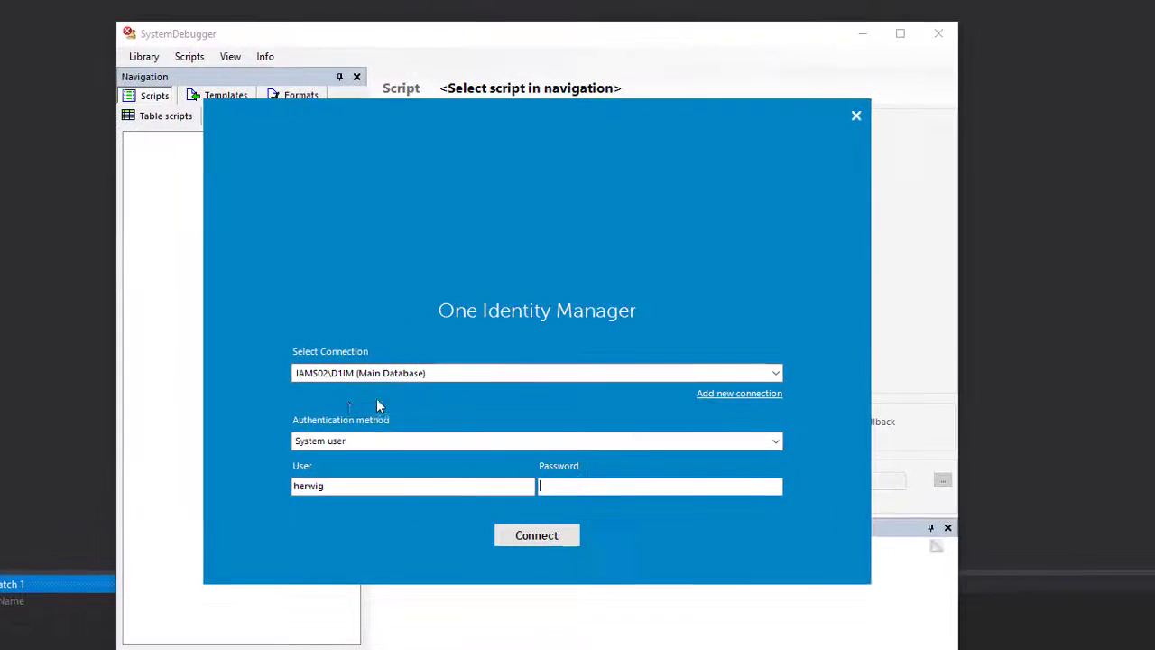
Connect to the main database and accept loading its scripts.
click(536, 534)
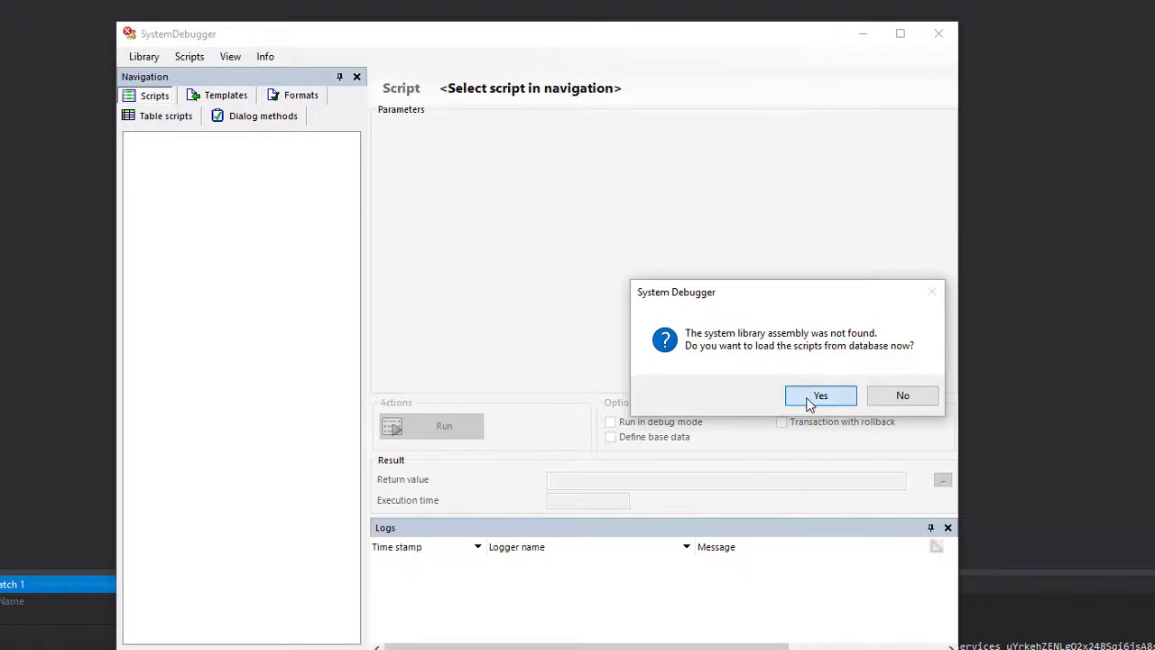
click(820, 395)
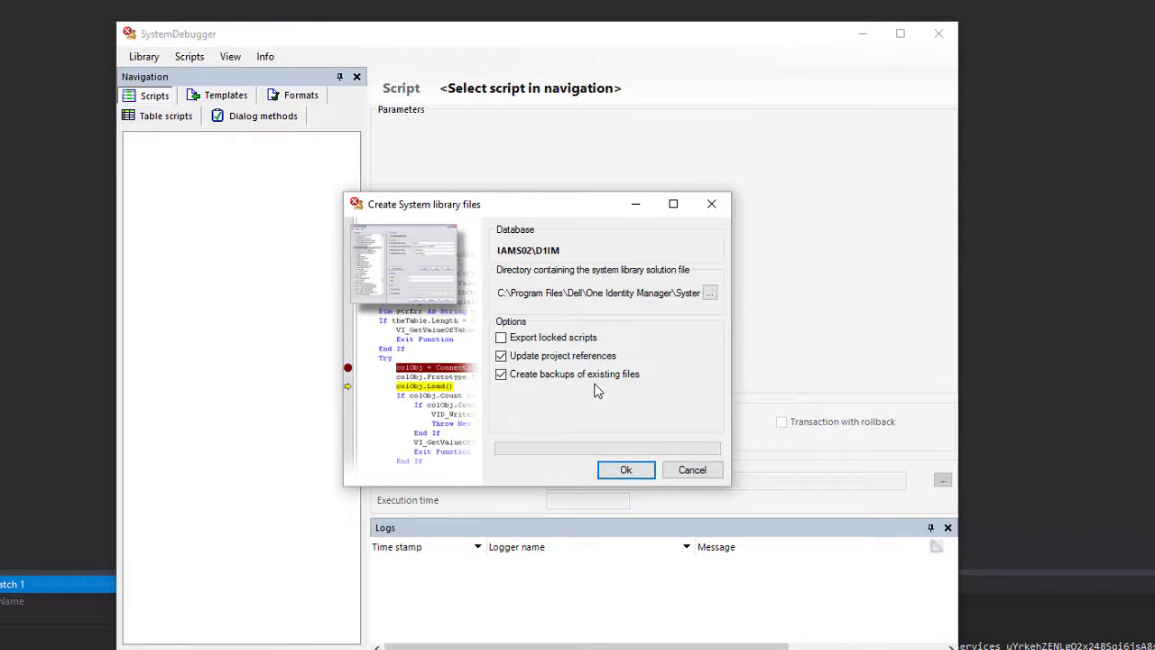
Enable Export locked scripts and generate the system library files.
click(502, 337)
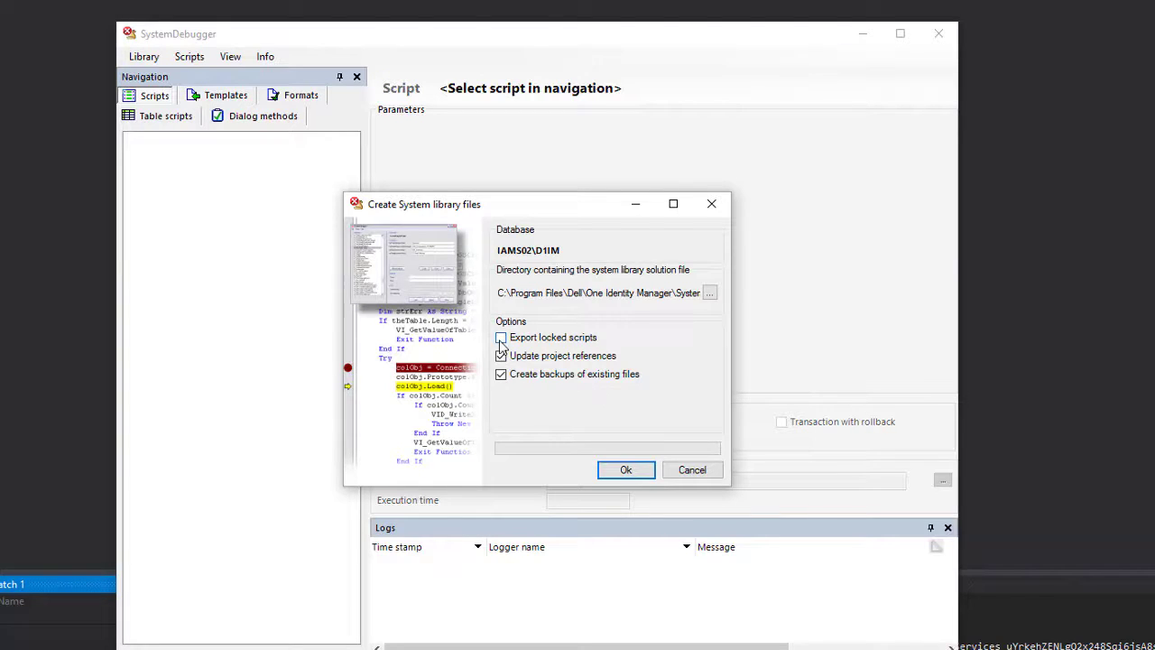
click(502, 337)
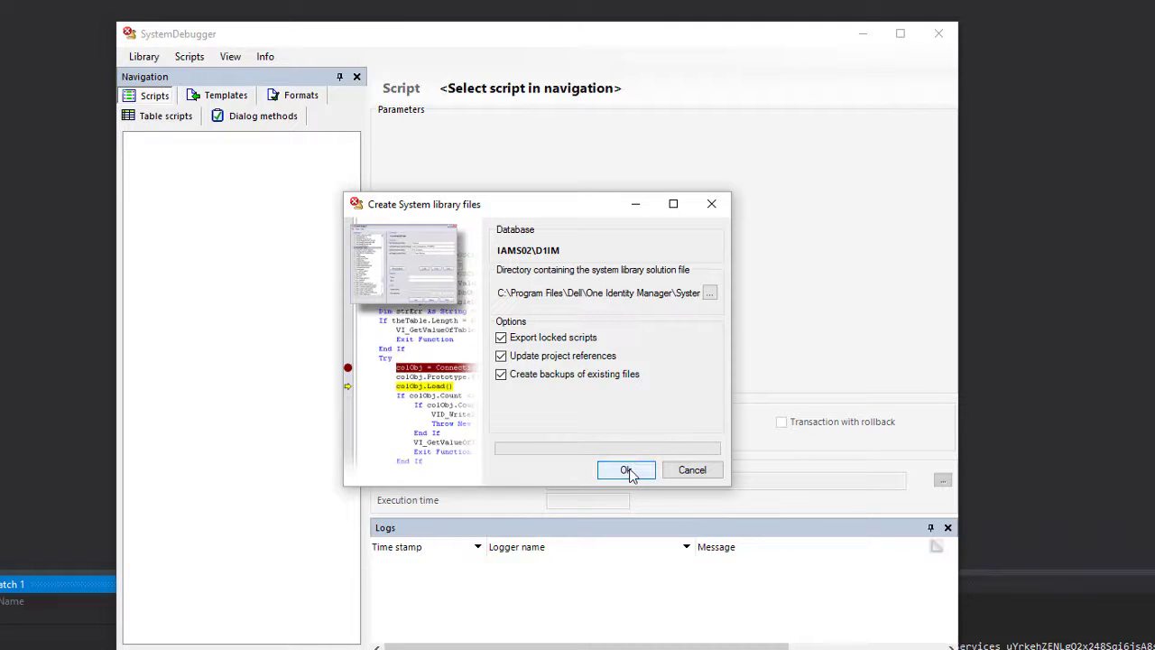
click(625, 469)
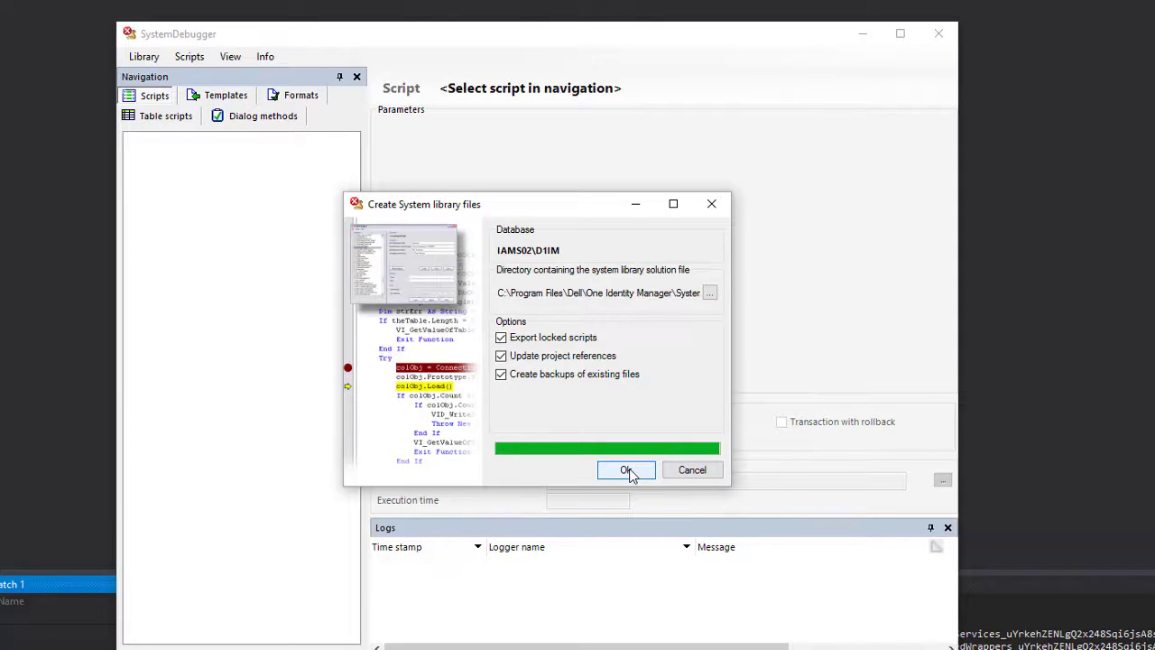
click(625, 470)
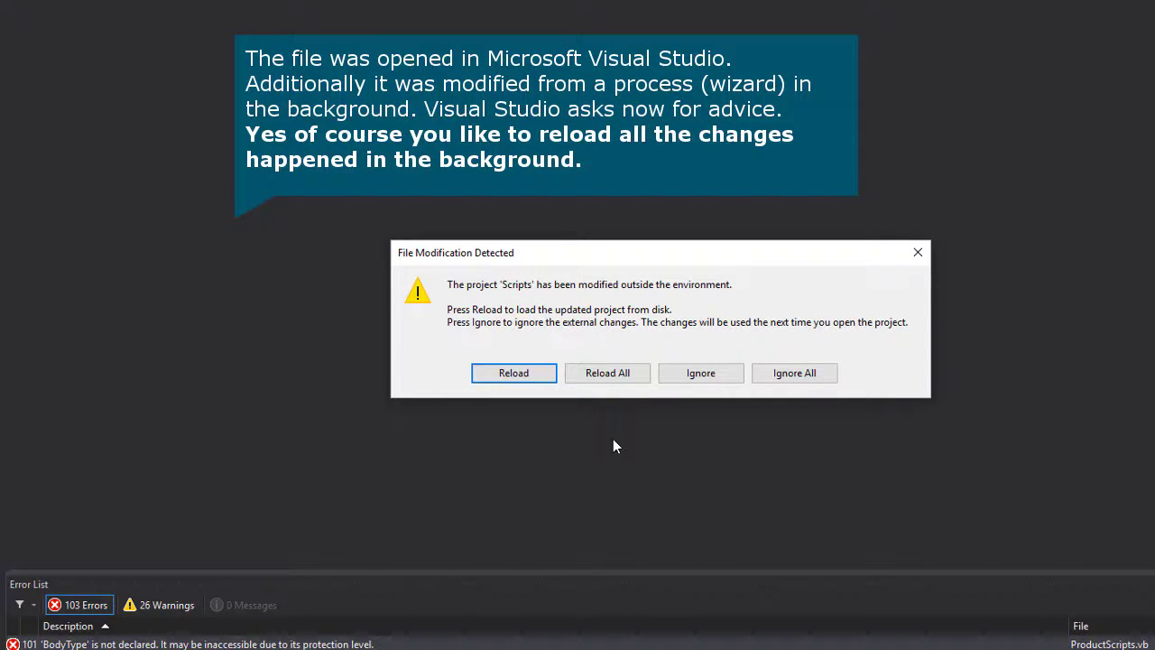
mouse_move(618, 440)
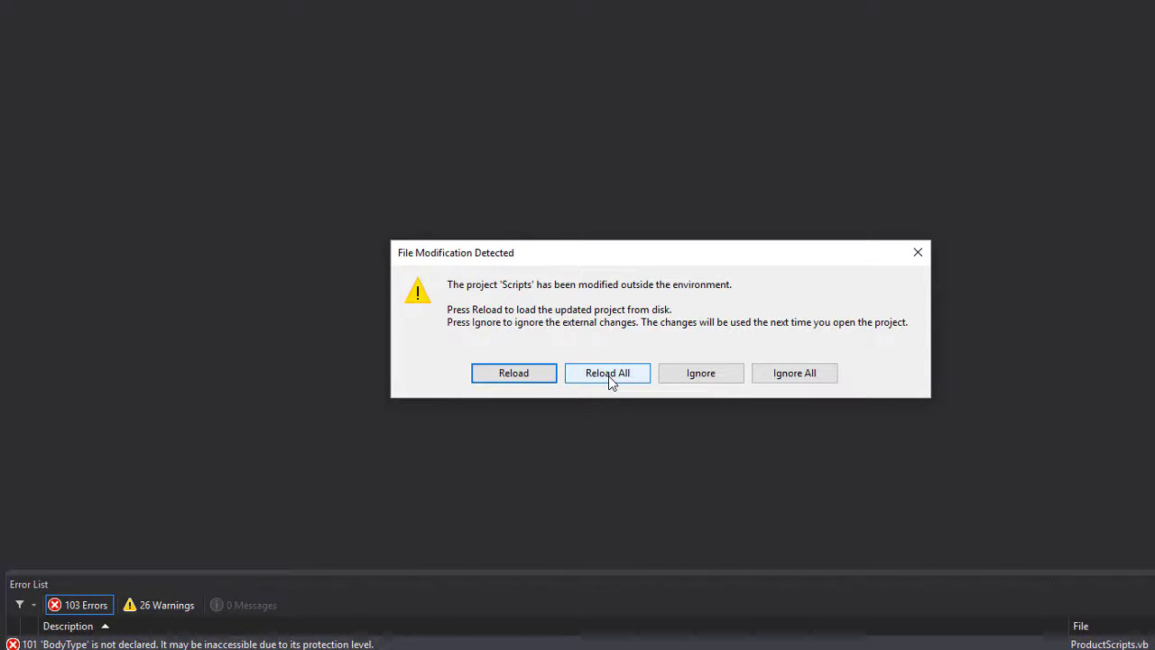
Reload all externally modified projects in the SystemLibrary solution.
click(607, 372)
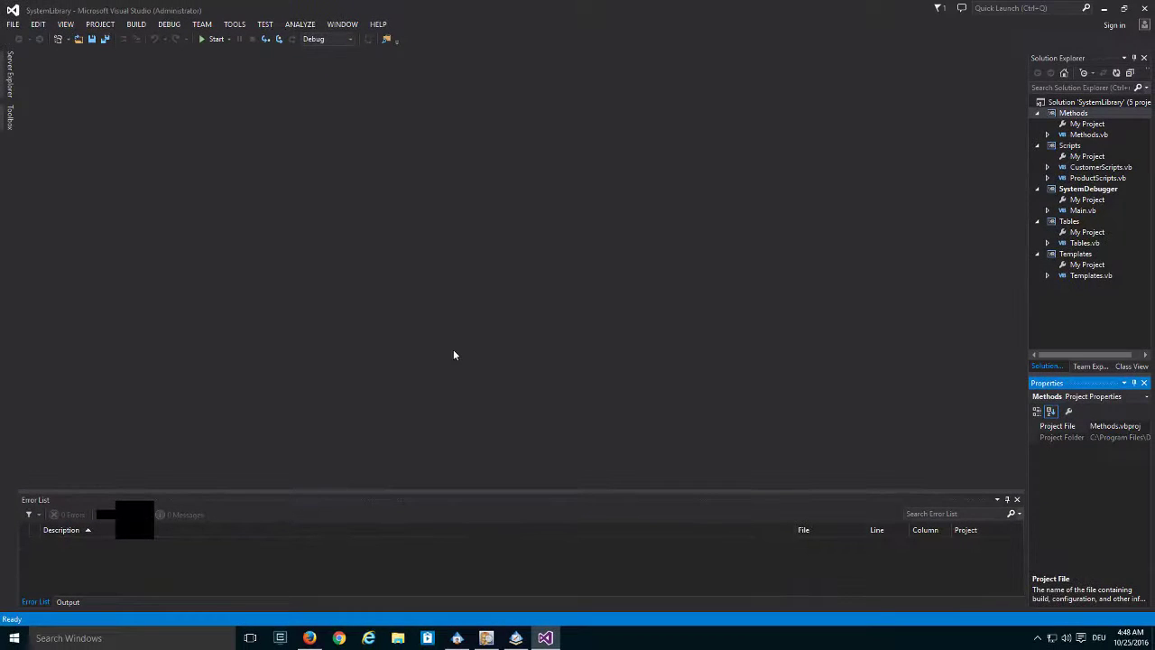
mouse_move(585, 184)
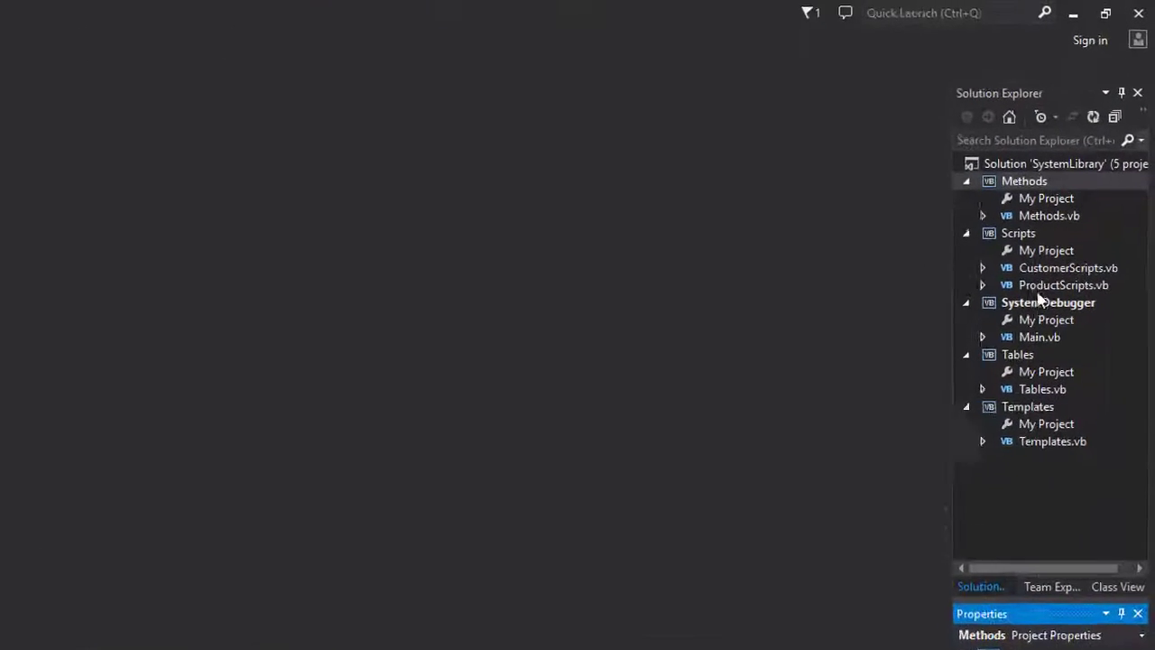
Open CustomerScripts.vb with normalized line endings and select the CCC_AE_BuildCentralAccountGlobalUnique function name.
double_click(1068, 267)
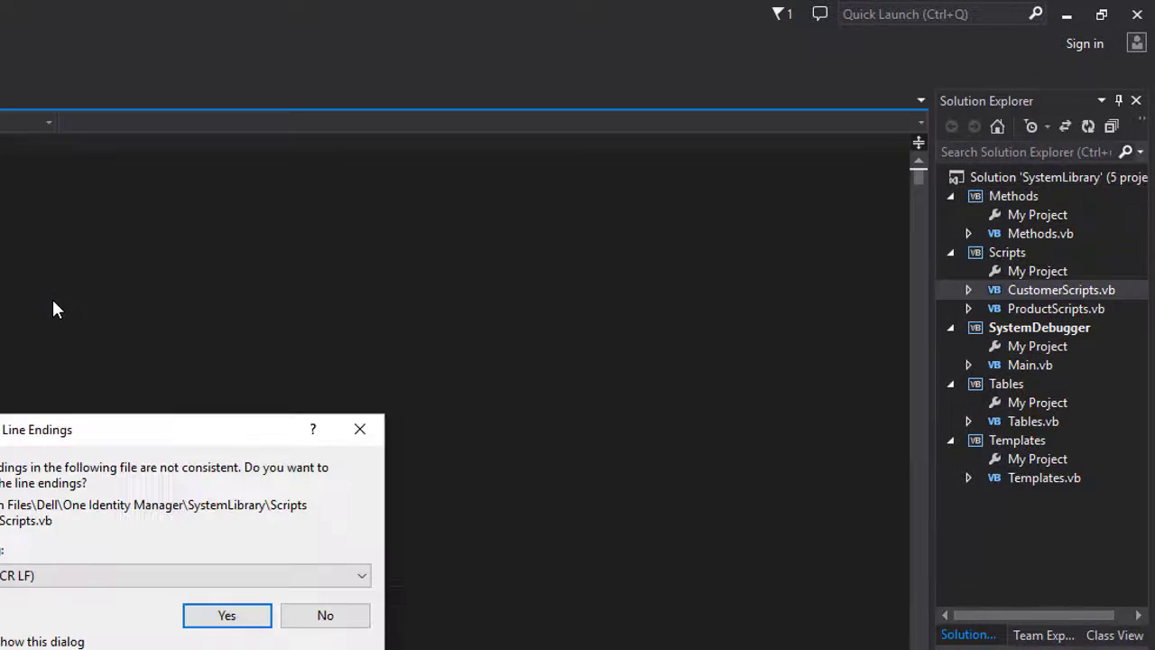
click(227, 614)
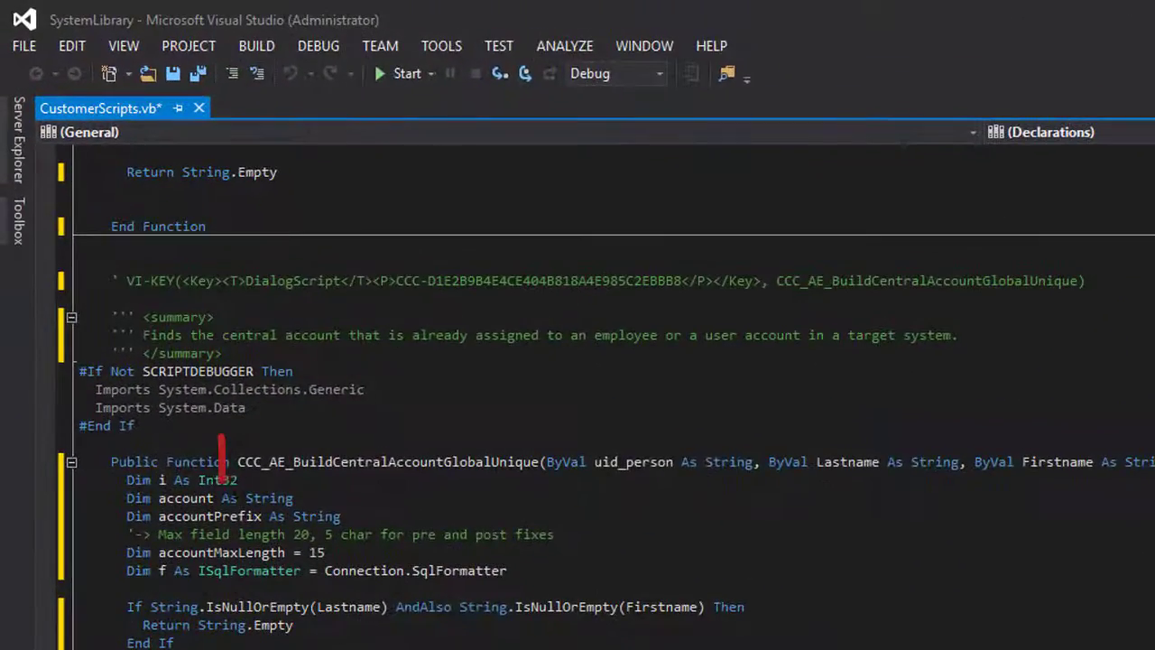
double_click(253, 463)
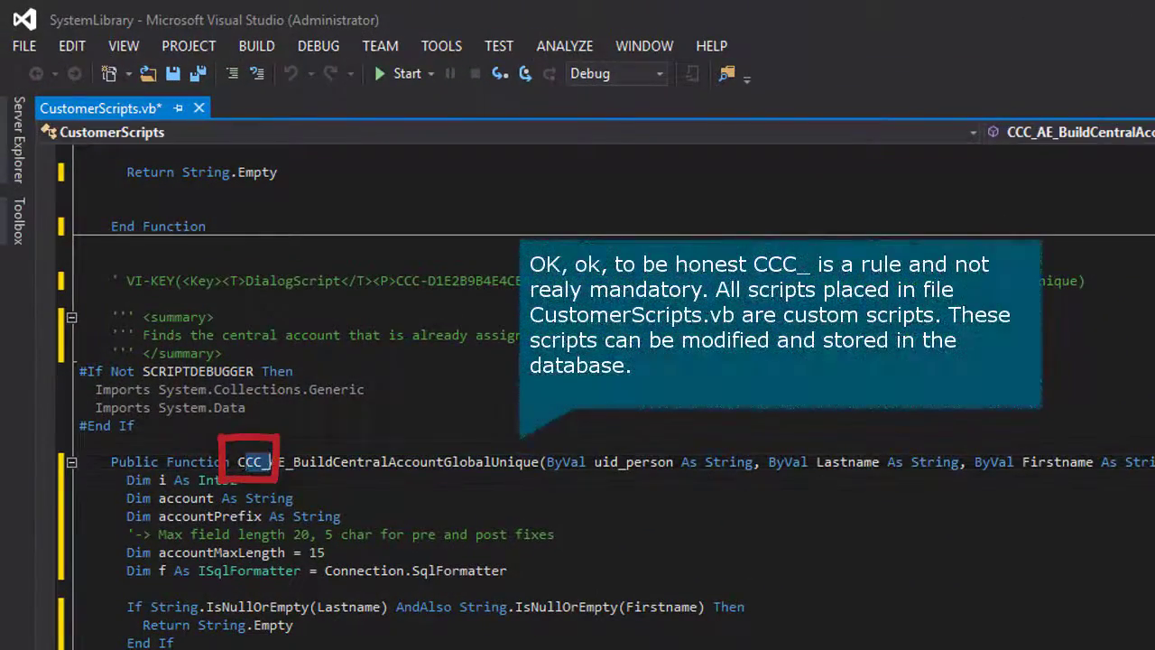